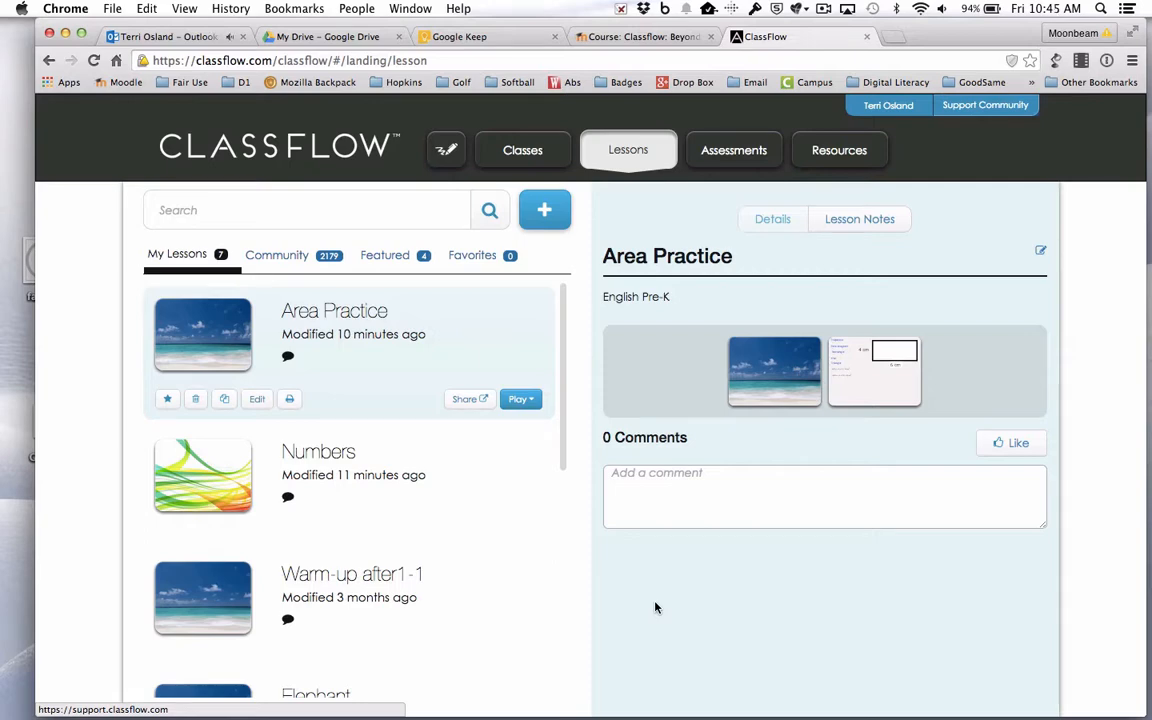
mouse_move(616, 588)
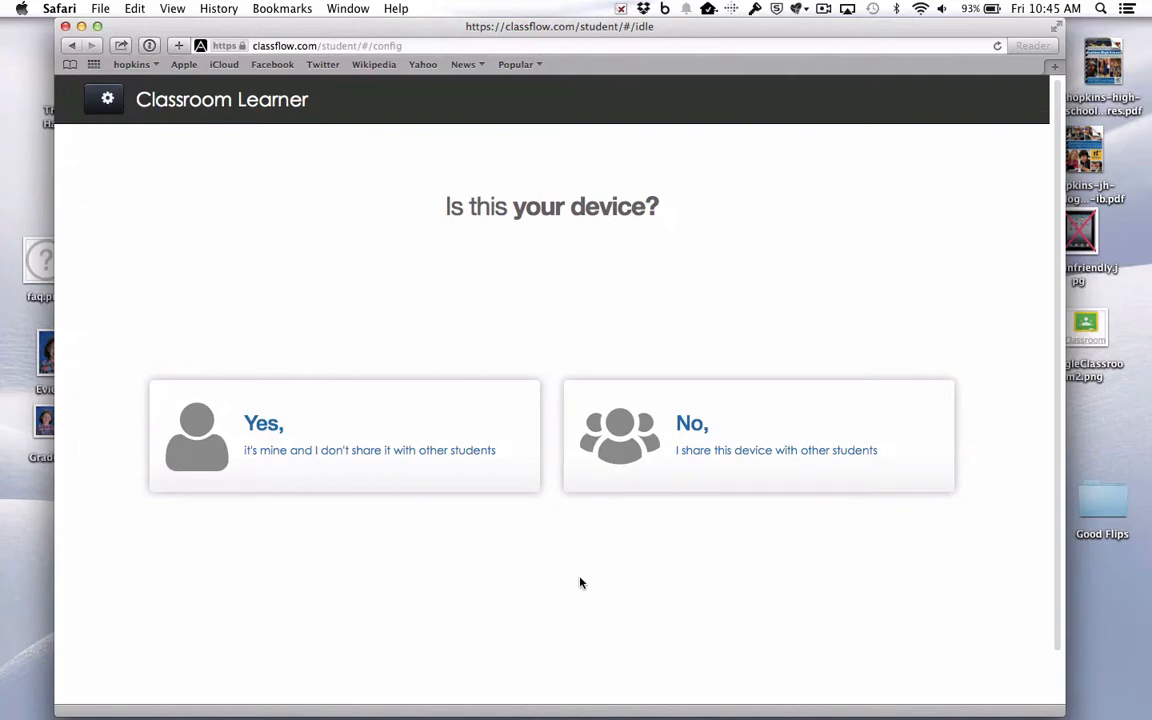
mouse_move(576, 592)
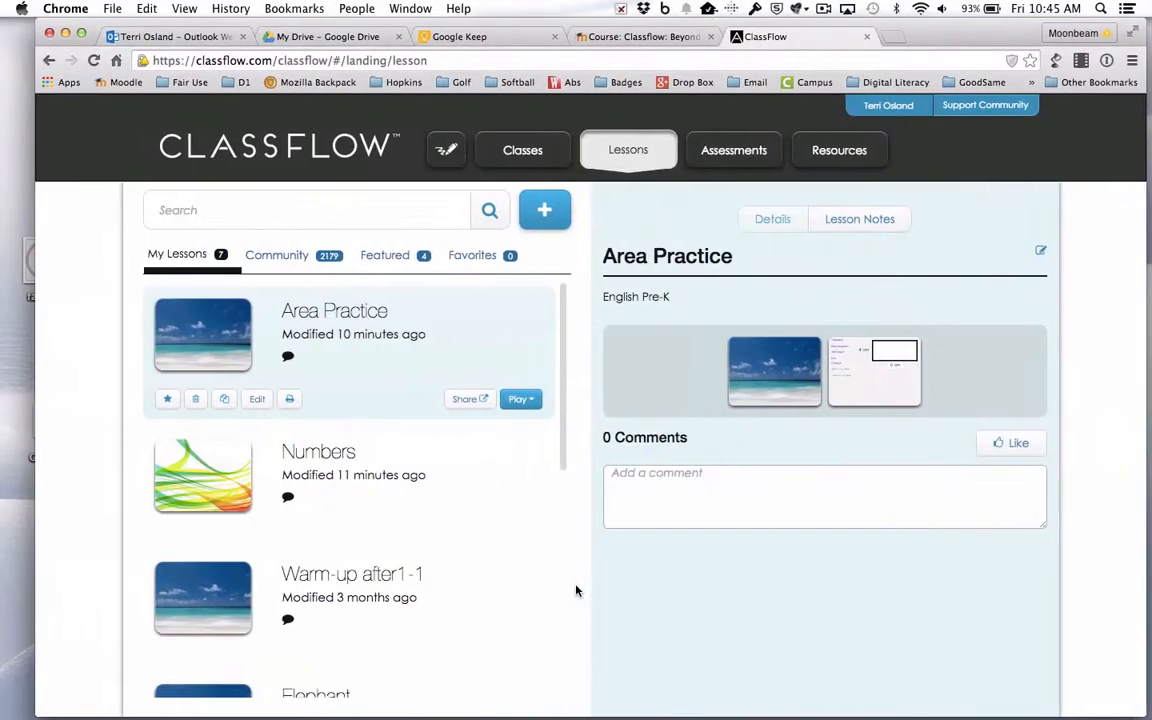
Open the Numbers lesson from My Lessons in the Builder, showing its Even and Odd card.
left_click(318, 452)
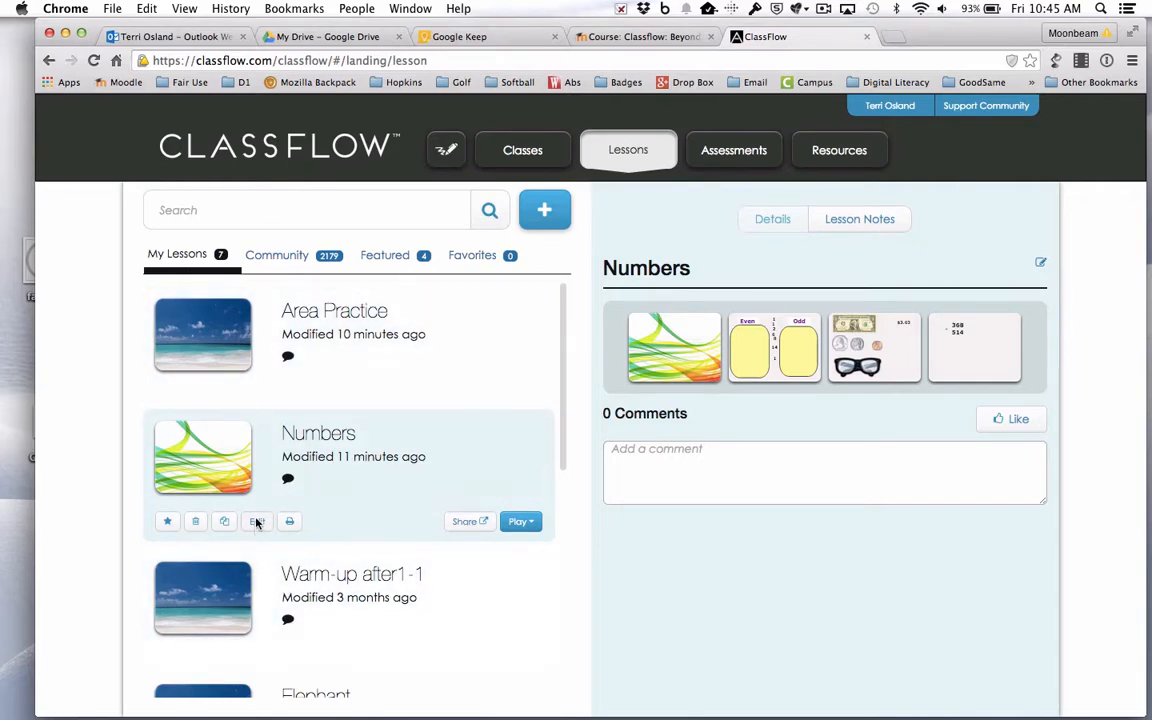
left_click(256, 520)
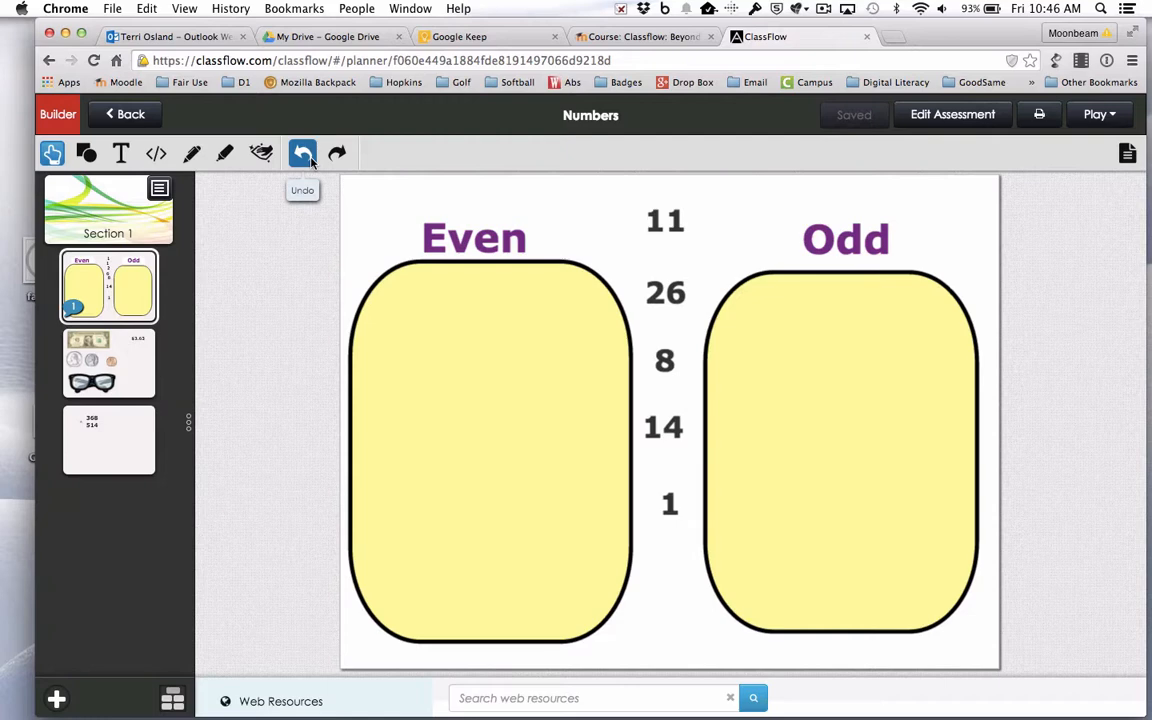
mouse_move(256, 344)
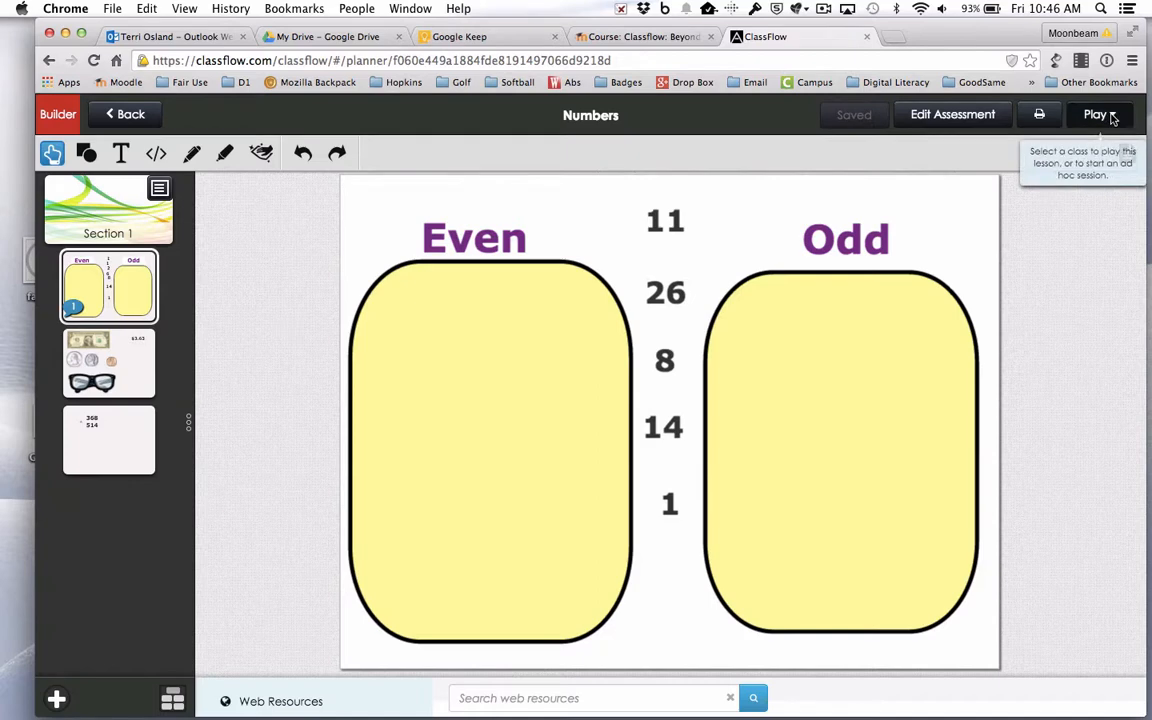
Play the Numbers lesson as an Ad Hoc Session and show the Connect Students code.
left_click(1096, 114)
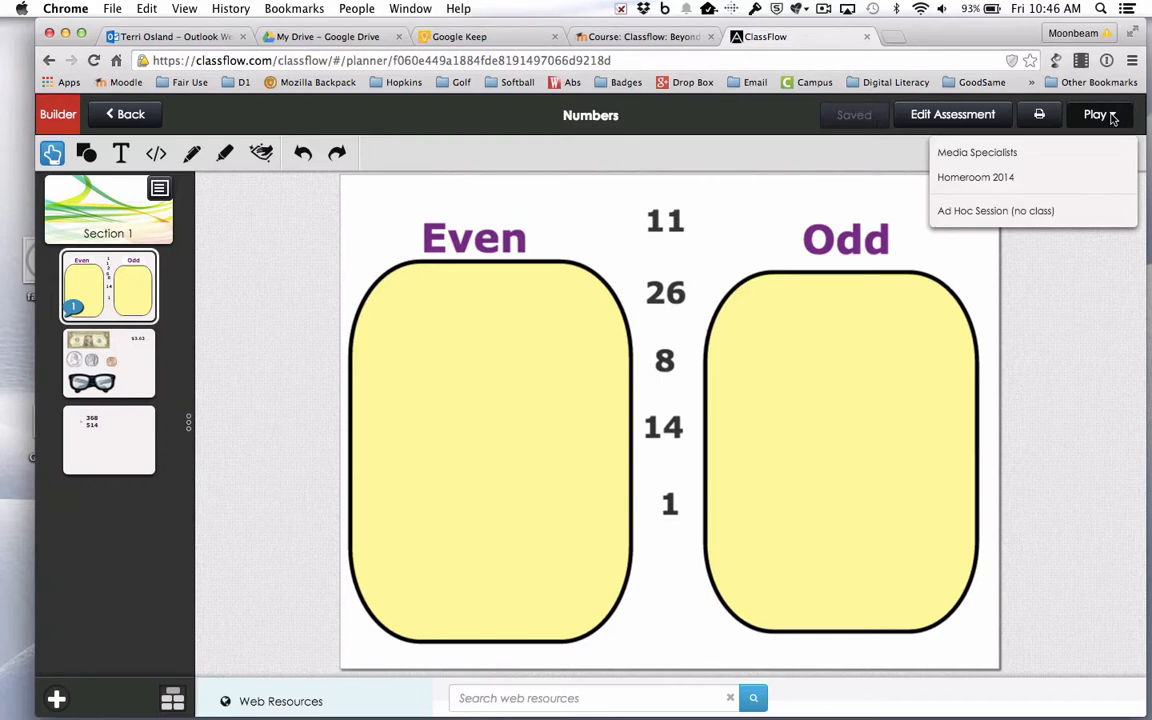
mouse_move(1044, 158)
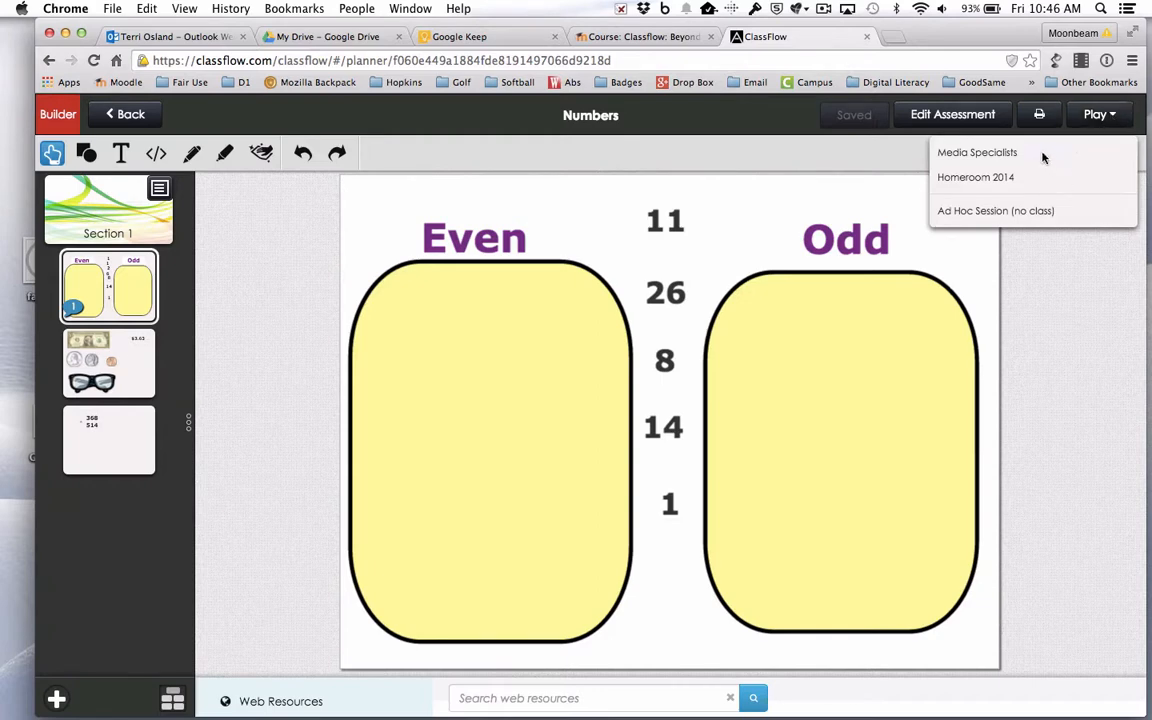
mouse_move(1036, 186)
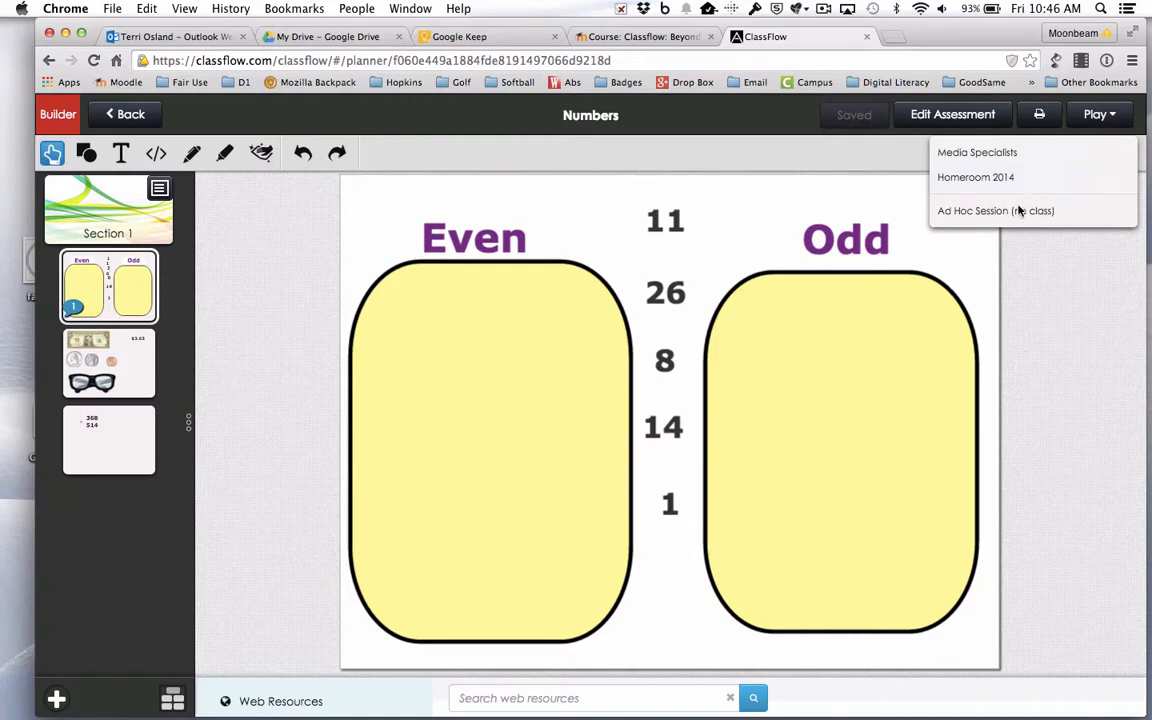
left_click(972, 210)
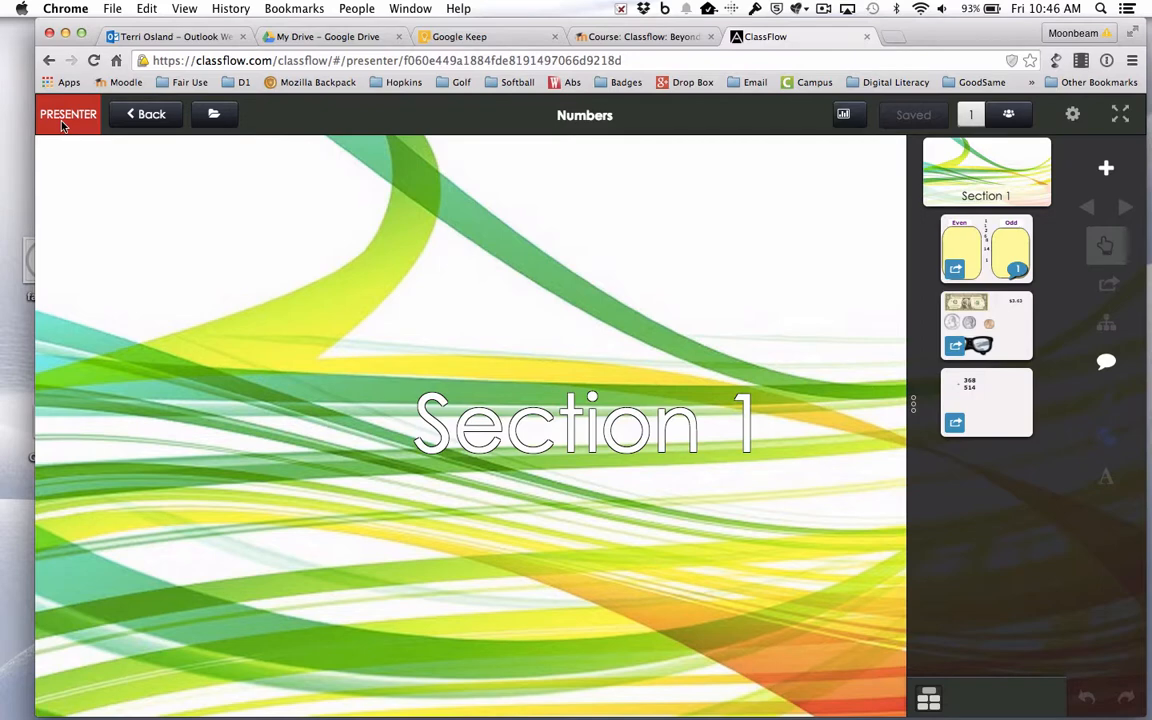
mouse_move(736, 408)
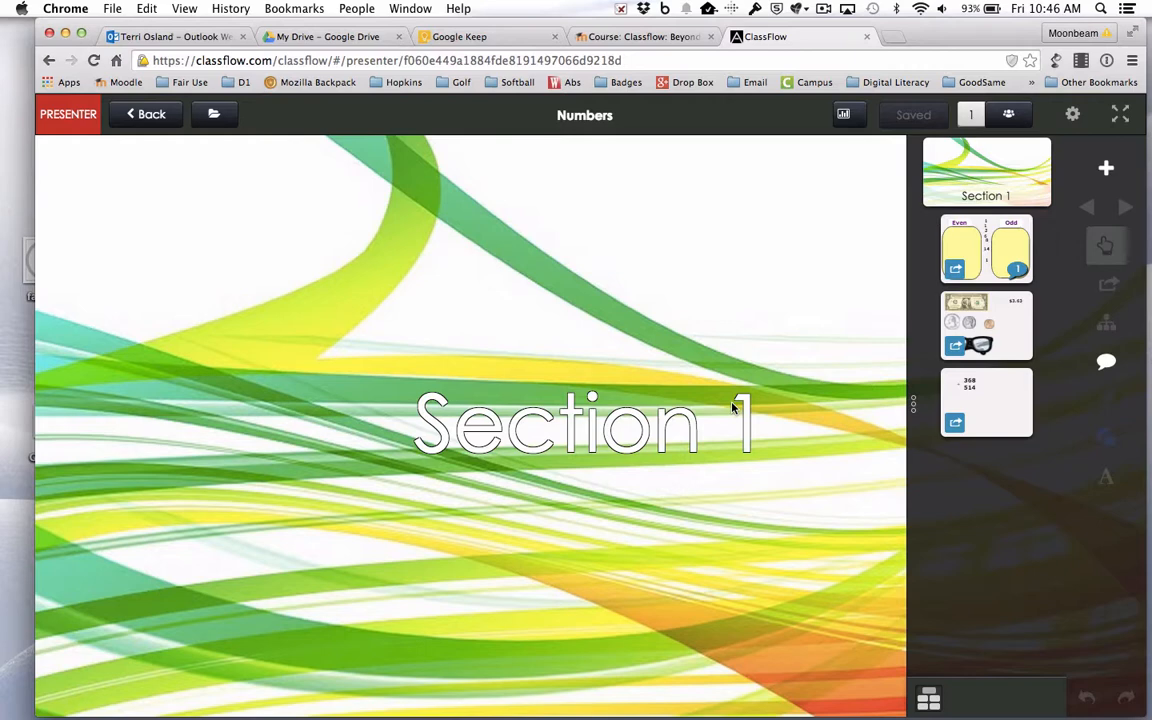
mouse_move(1008, 114)
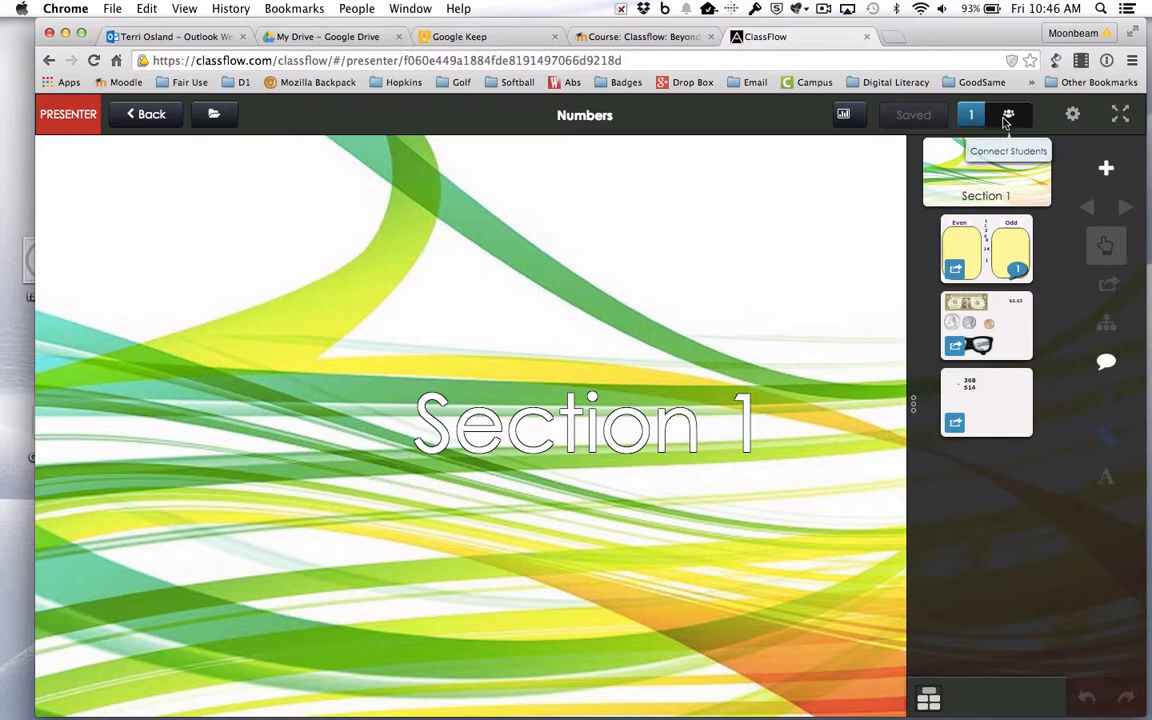
left_click(1008, 114)
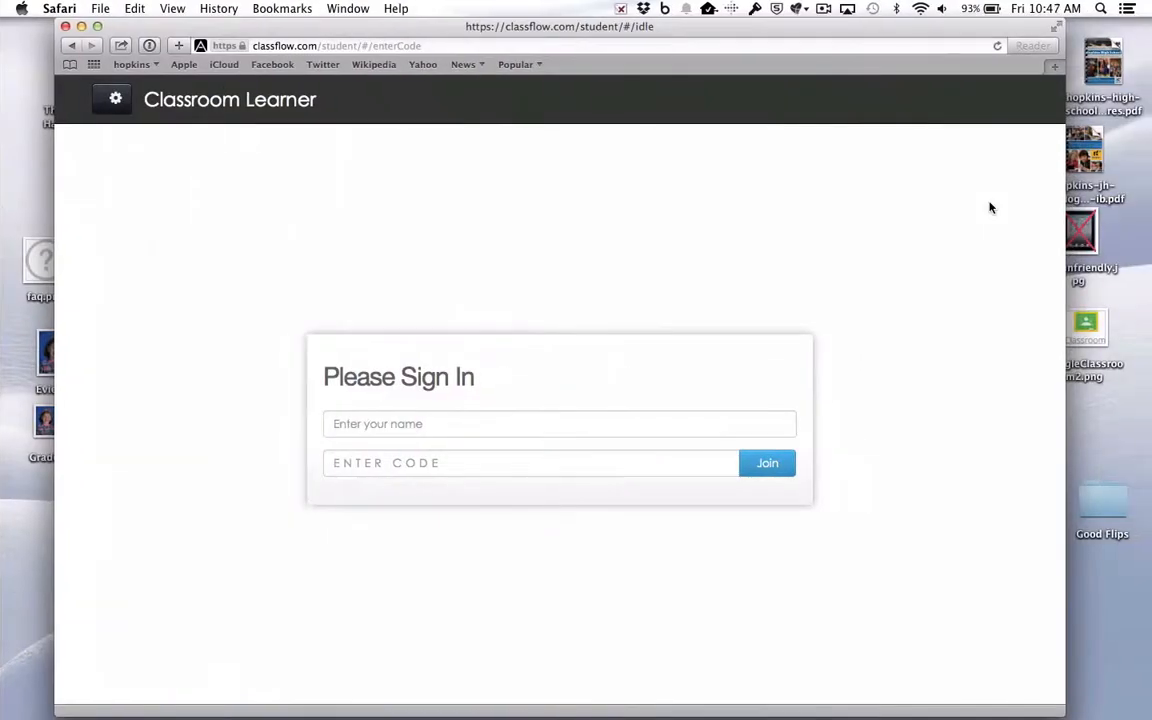
Join the session in Classroom Learner with a student name and the code QQ9L5.
left_click(560, 424)
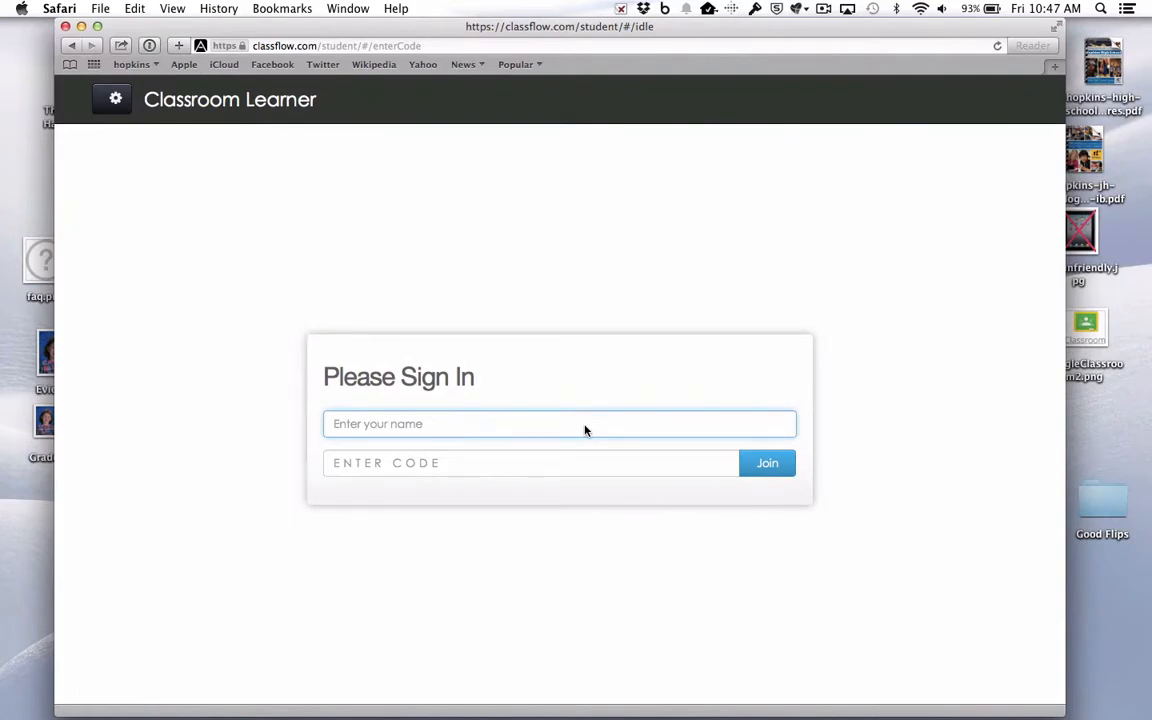
type("Terri")
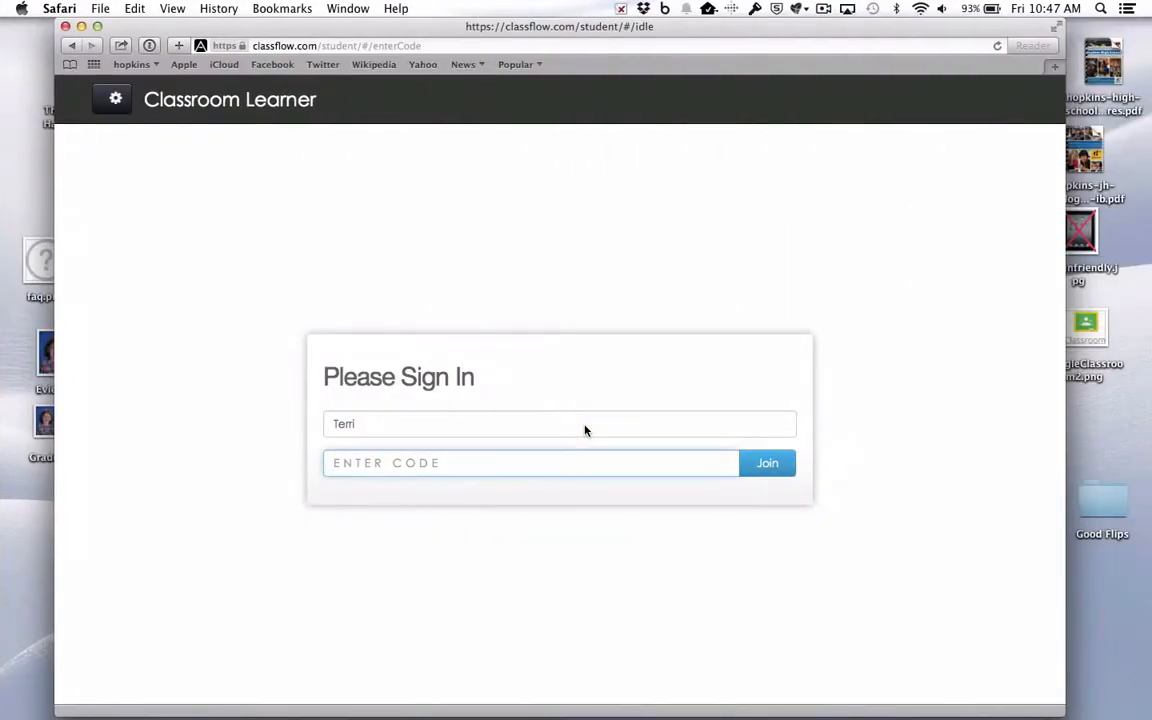
type("QQ9")
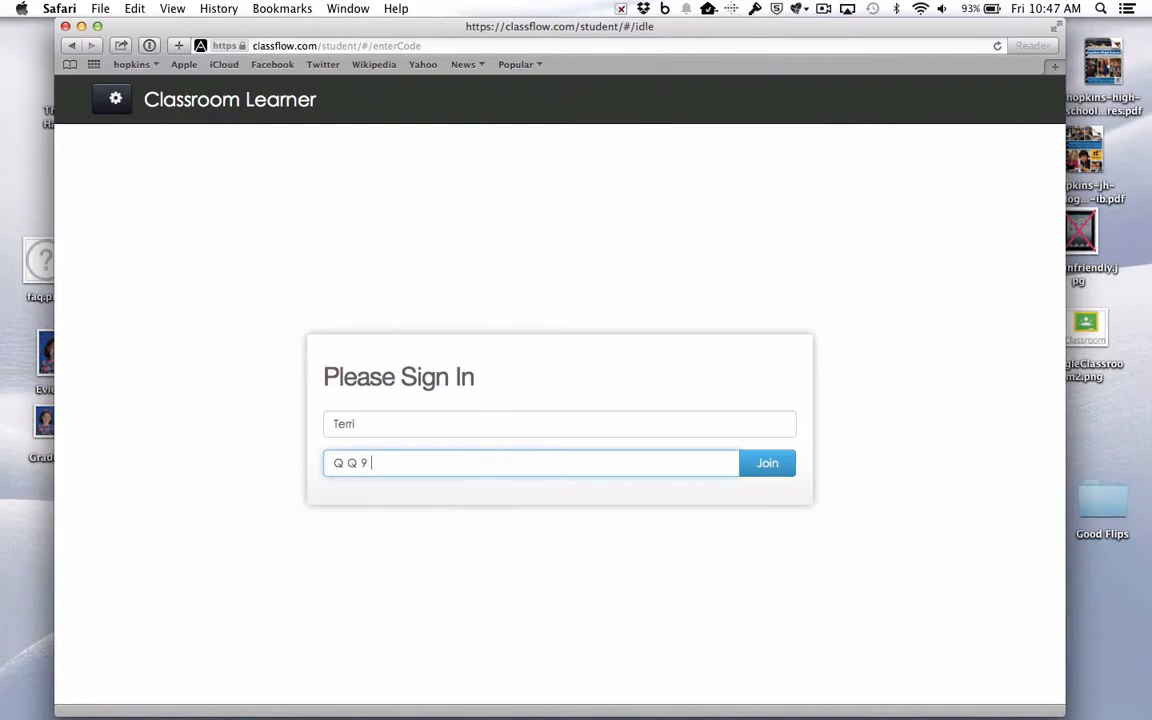
left_click(768, 462)
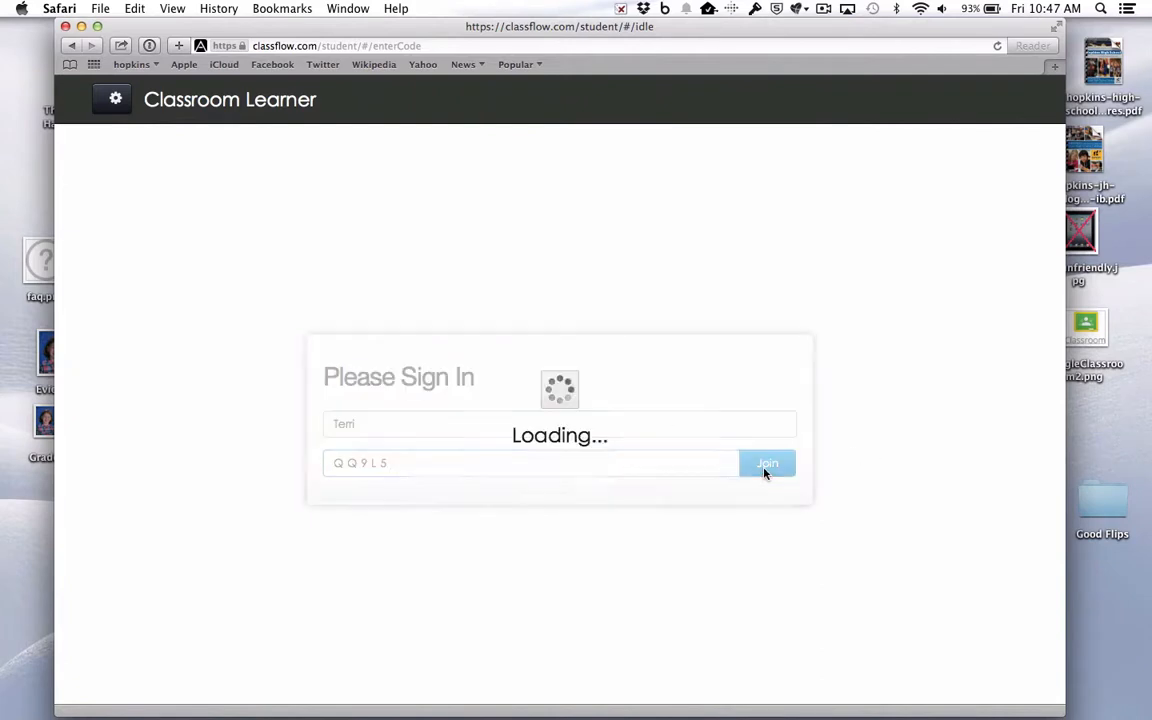
left_click(768, 464)
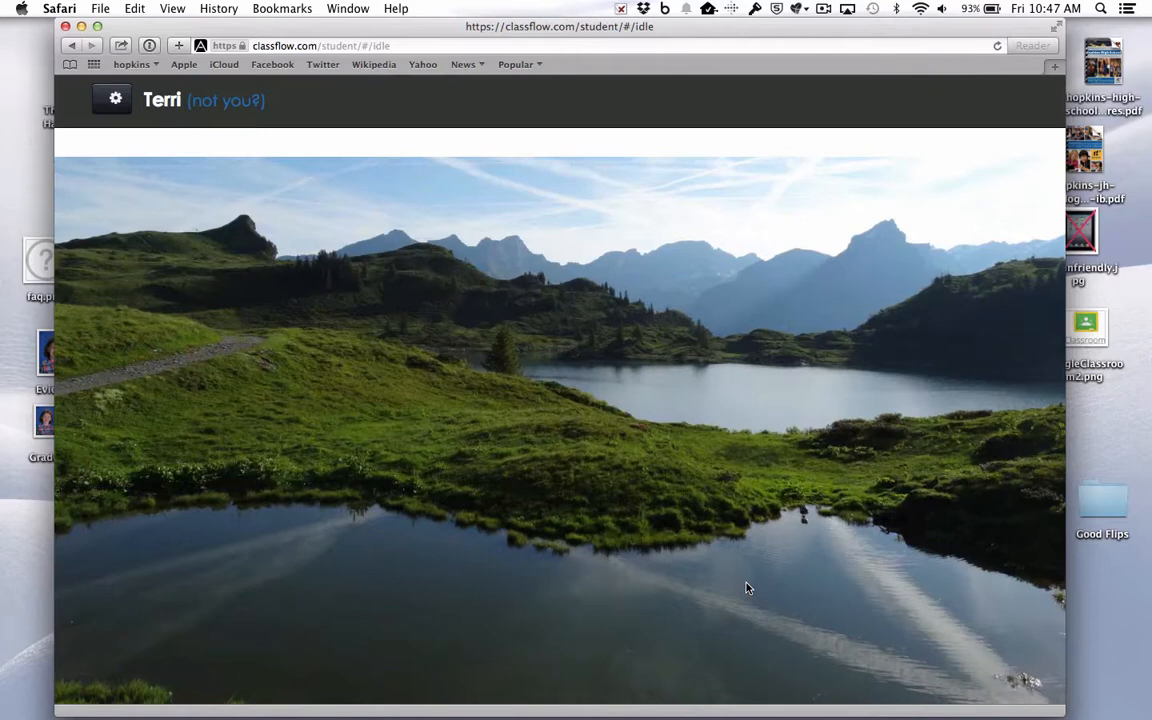
mouse_move(744, 524)
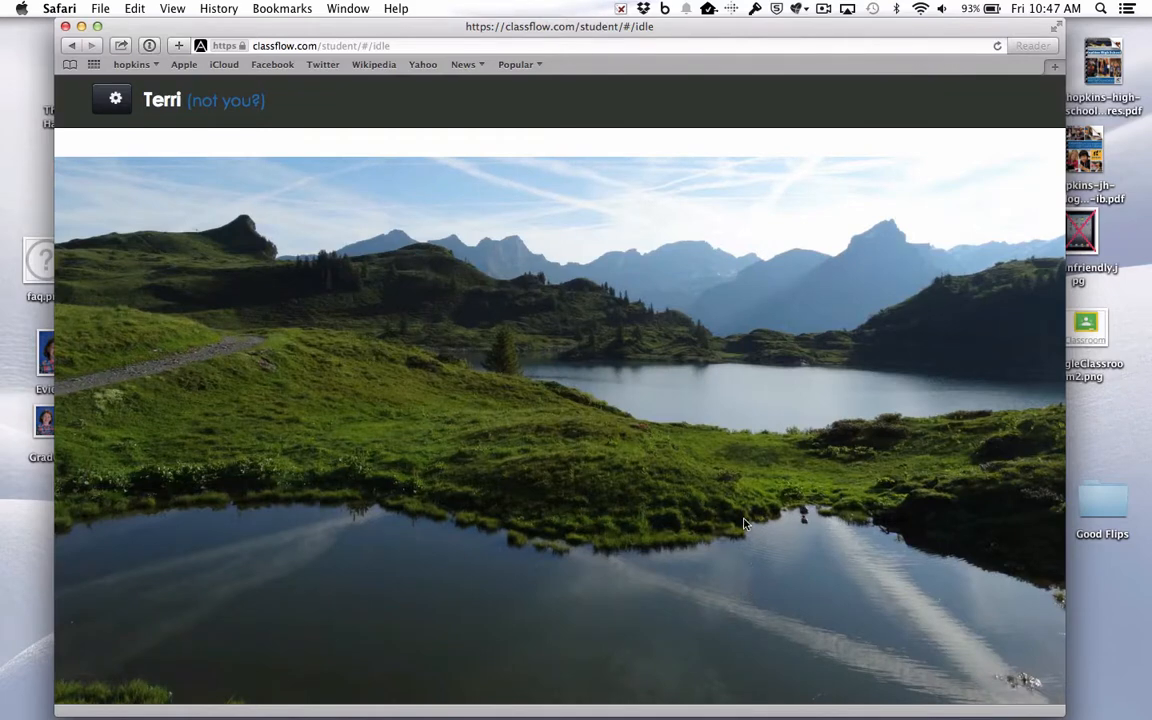
mouse_move(640, 488)
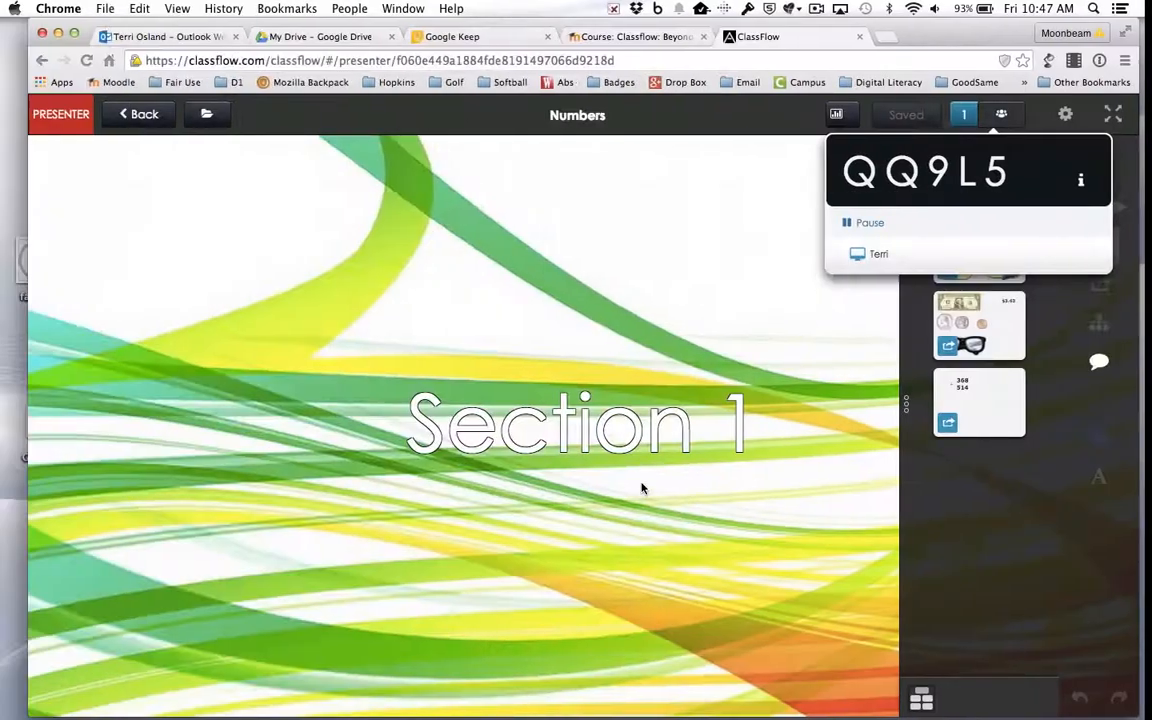
Close the Connect Students panel and present the Even and Odd sorting card.
left_click(1000, 114)
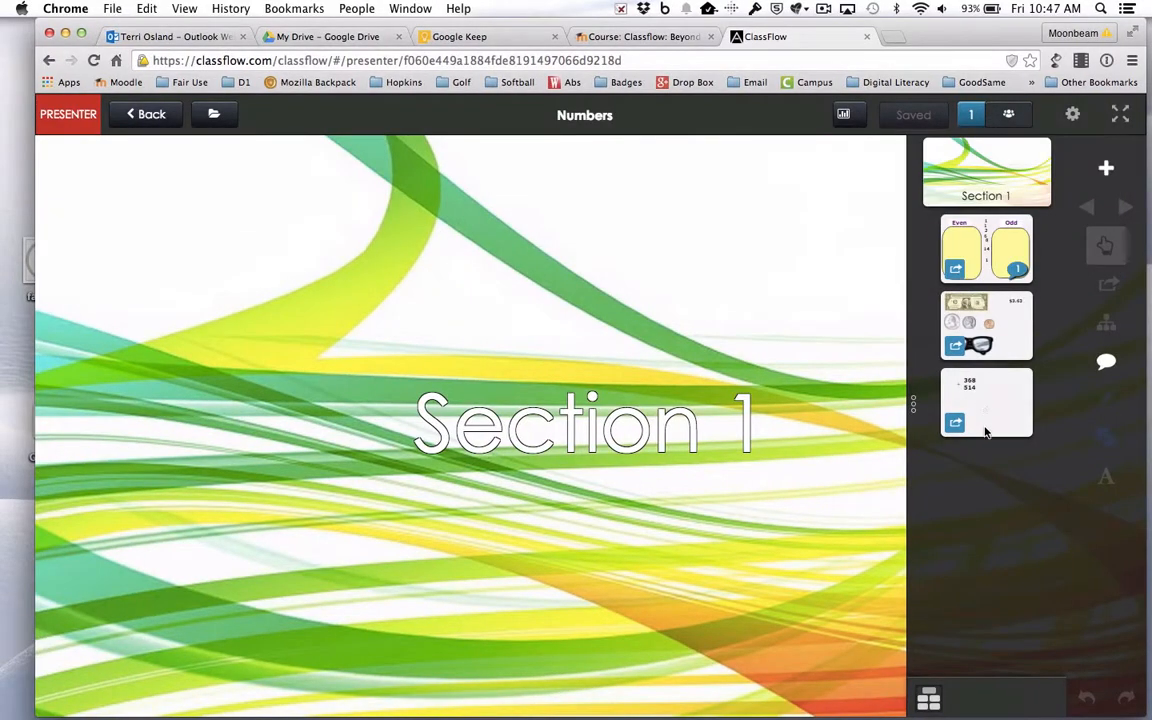
left_click(986, 248)
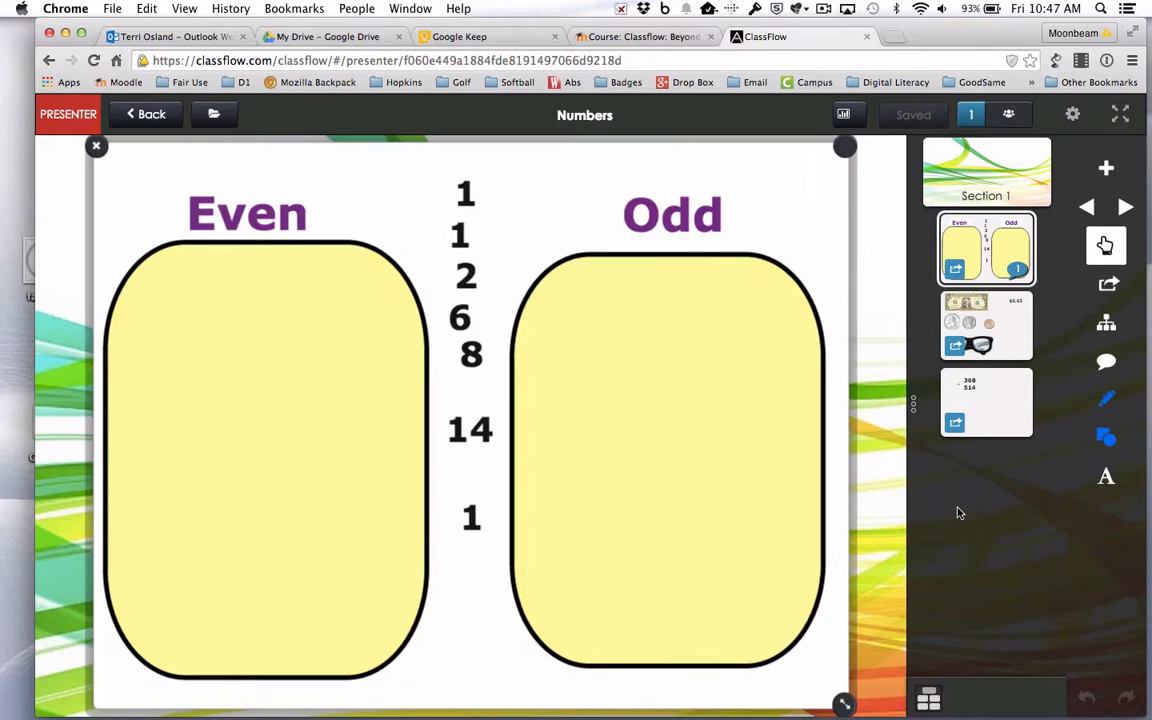
mouse_move(970, 600)
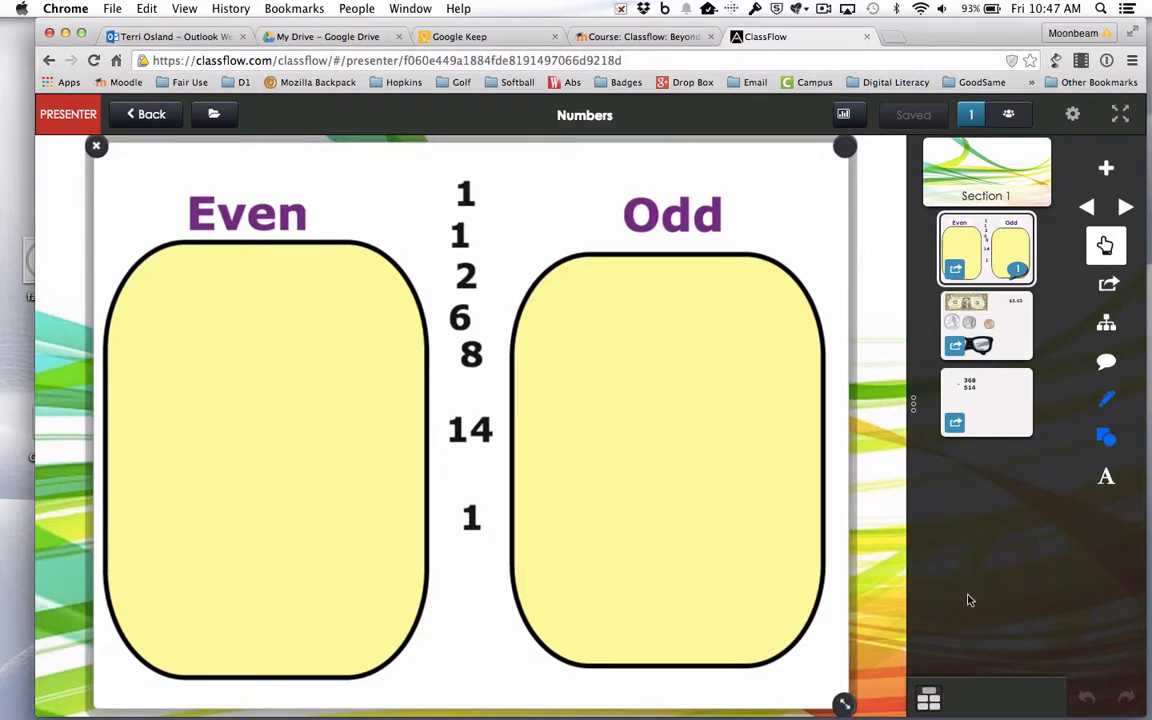
mouse_move(1106, 284)
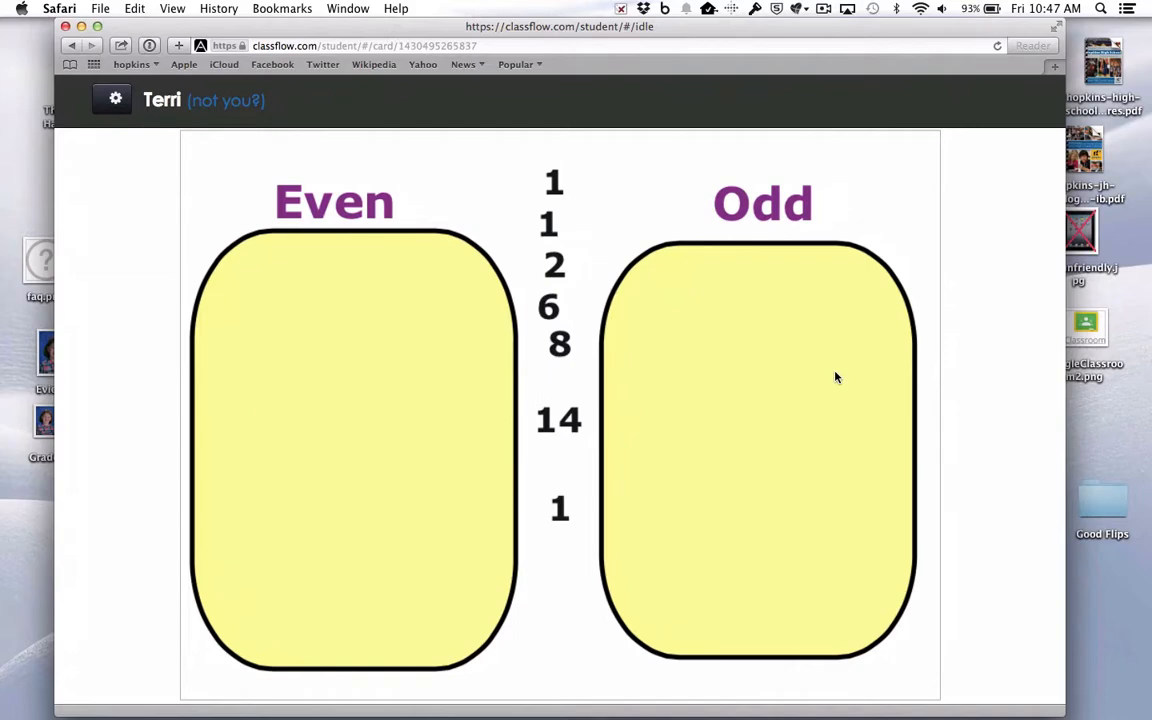
mouse_move(588, 528)
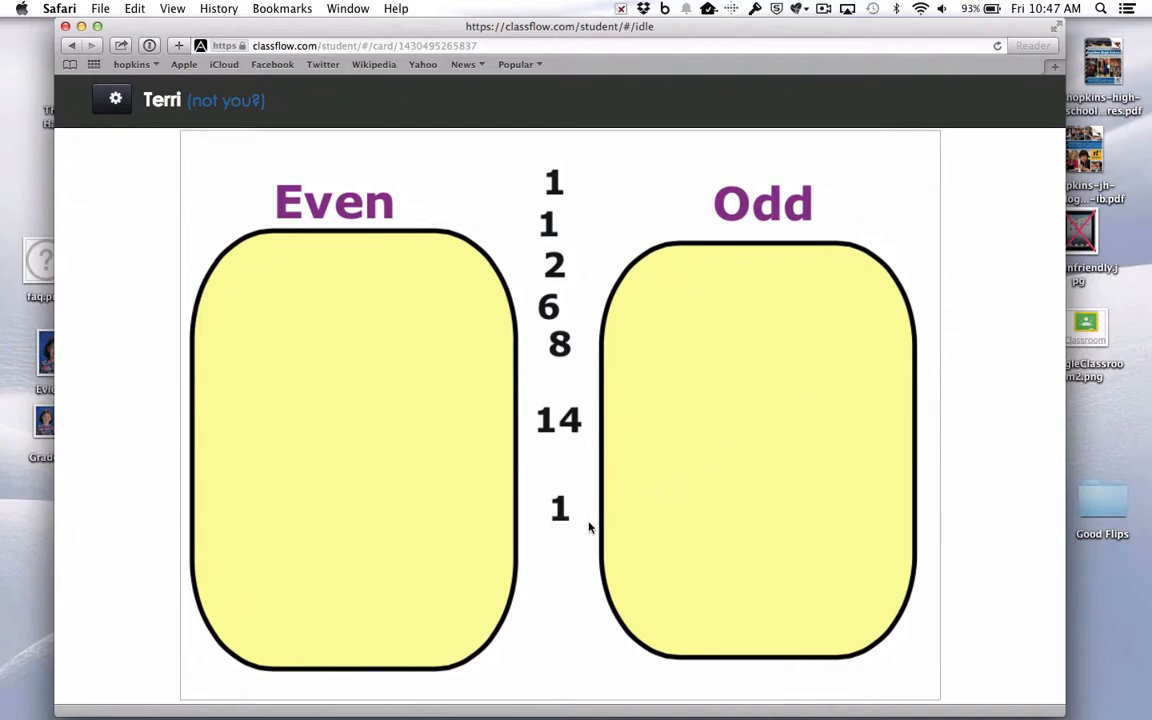
mouse_move(566, 466)
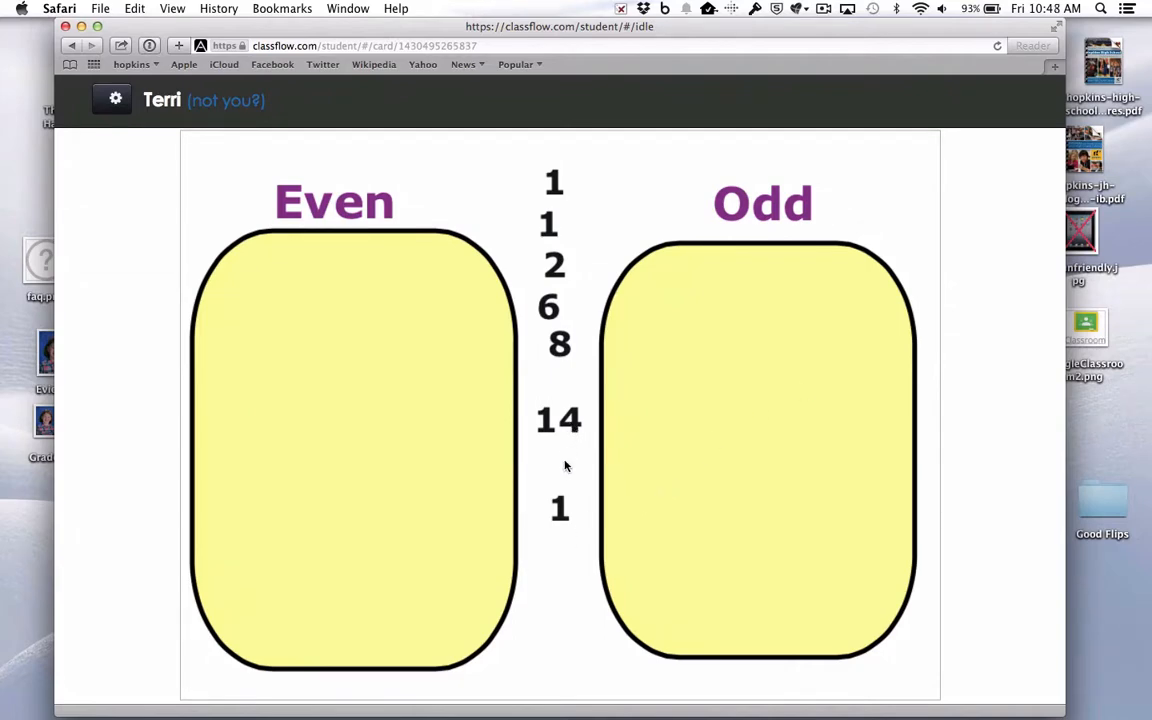
mouse_move(576, 428)
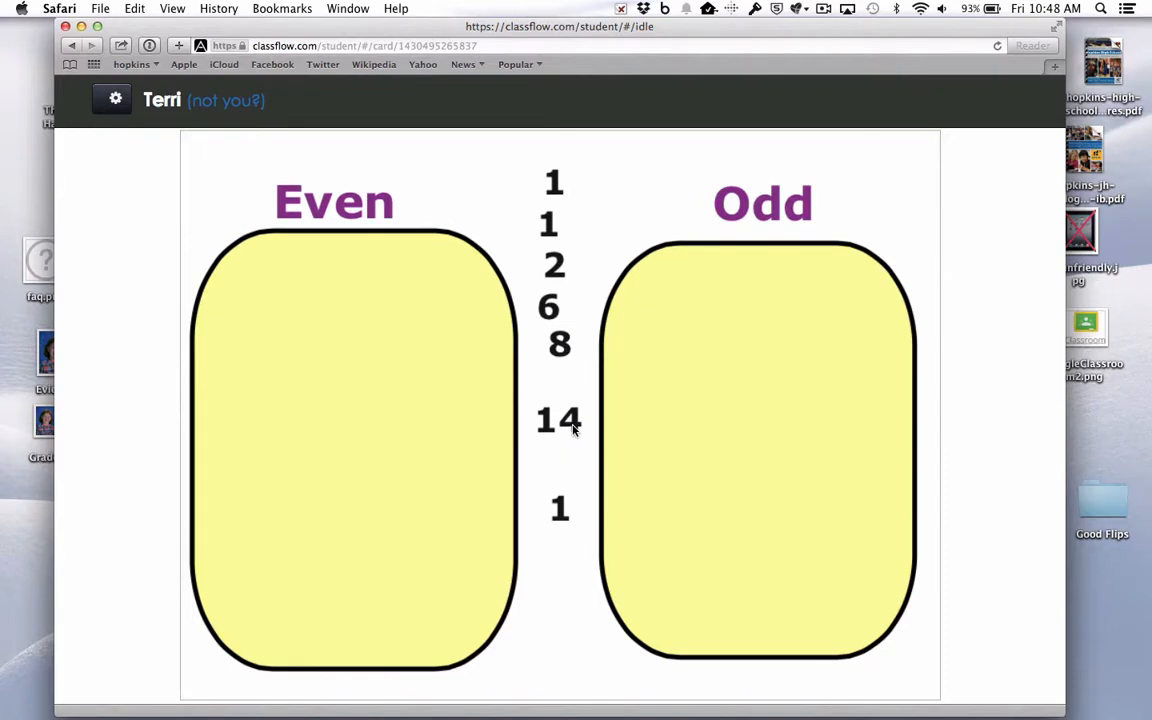
As the student, sort 14 and 8 into Even and 1 into Odd.
left_click(560, 420)
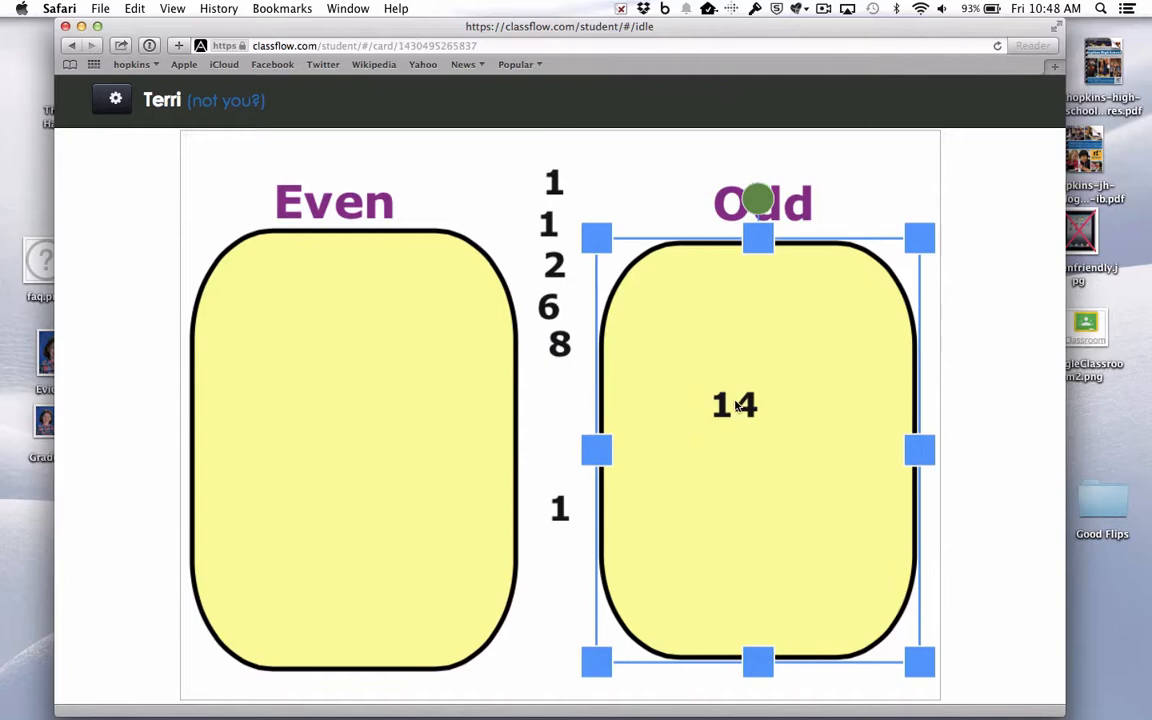
left_click_drag(756, 404, 374, 404)
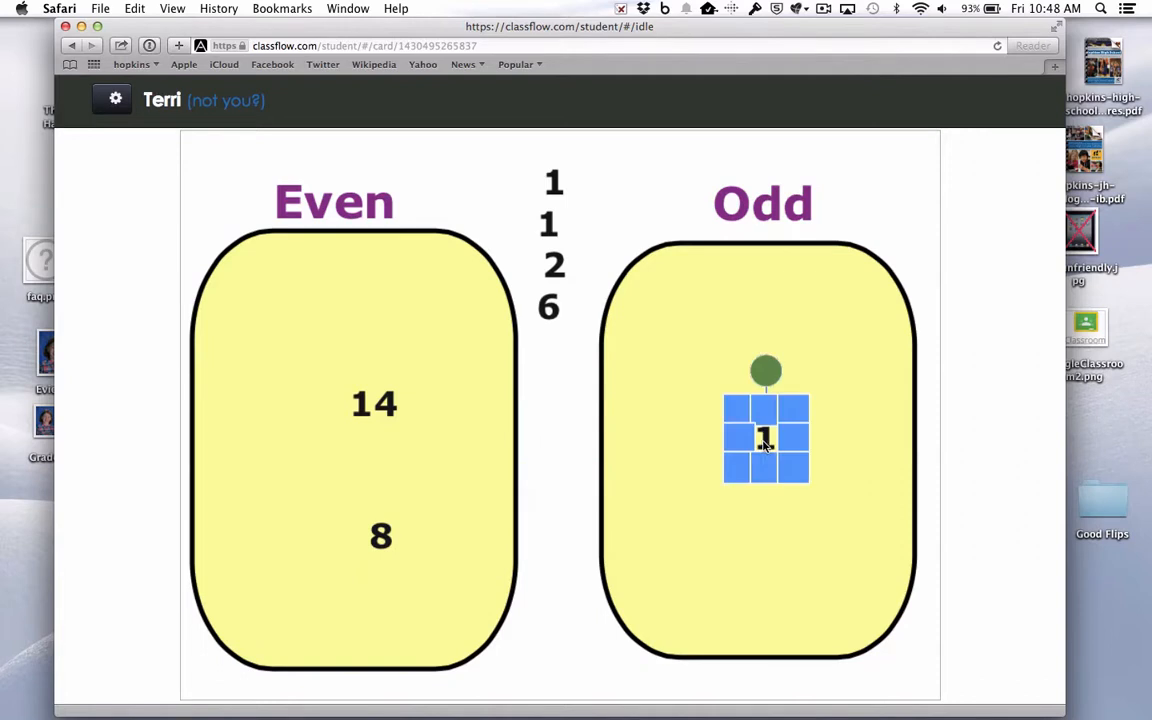
mouse_move(762, 448)
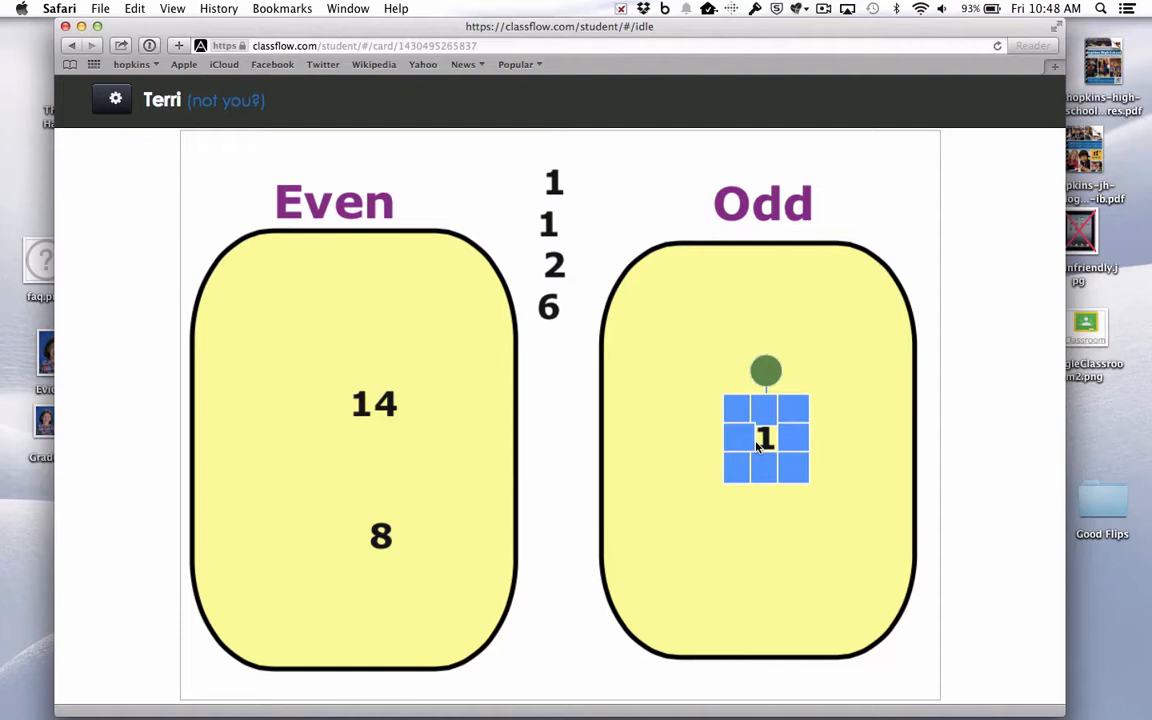
mouse_move(696, 528)
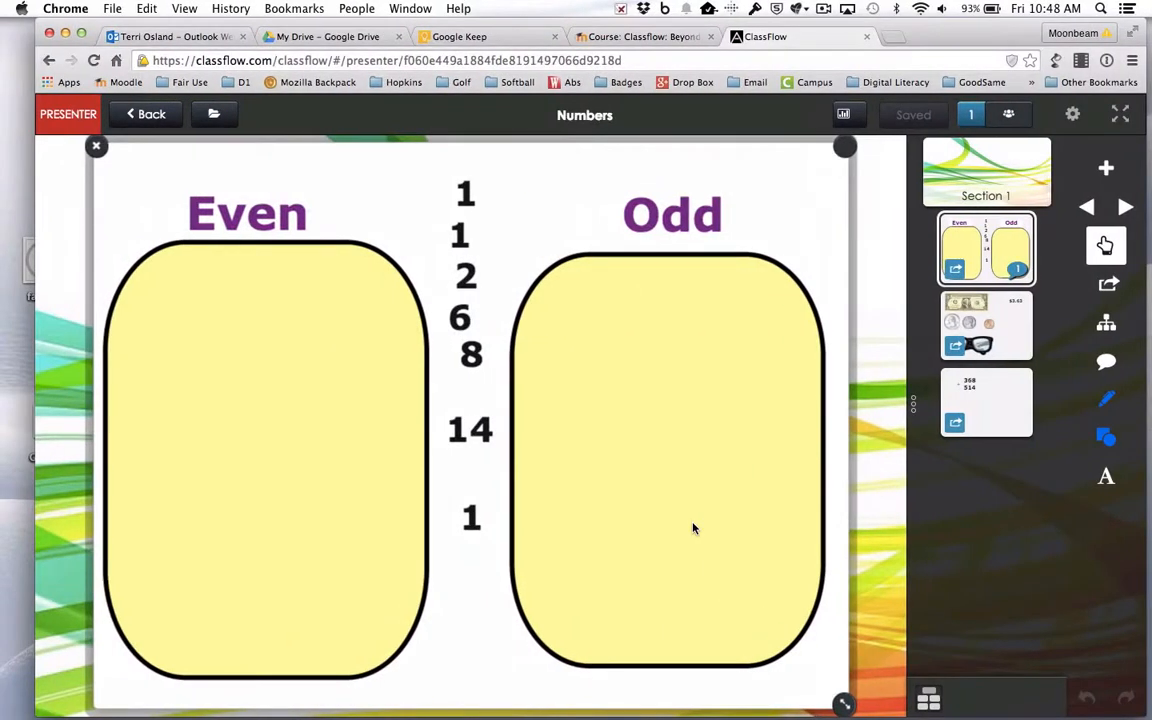
mouse_move(1016, 342)
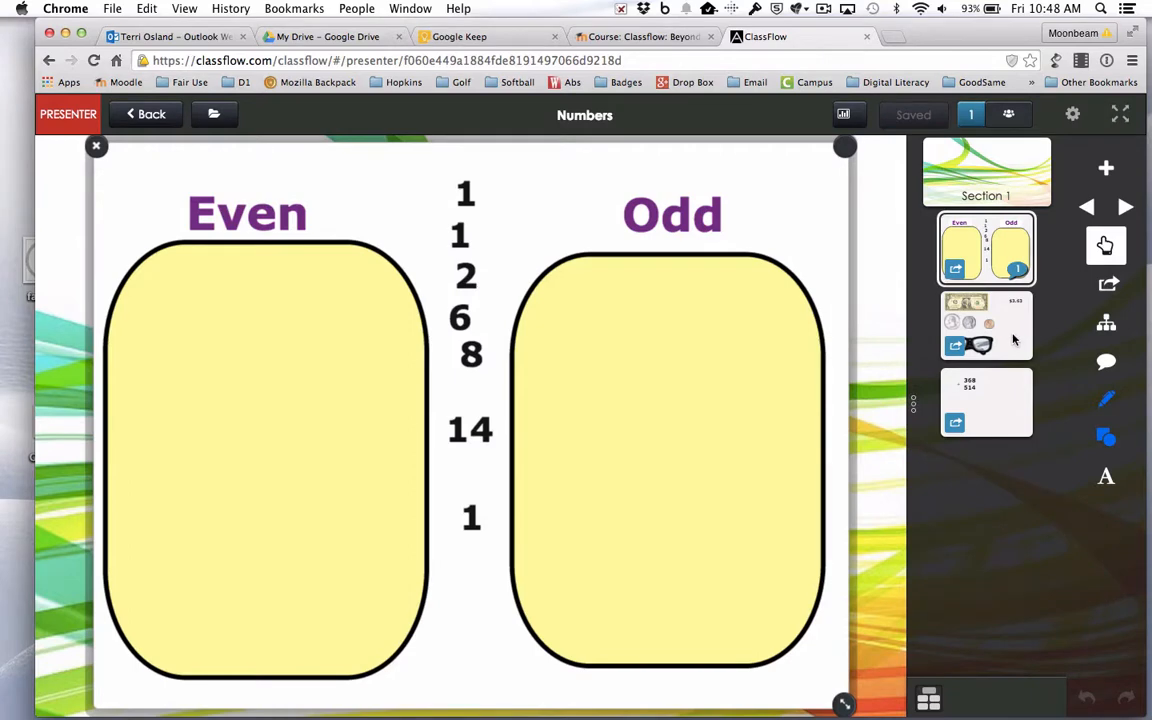
Present the money card with the $3.63 total from the card list.
left_click(986, 324)
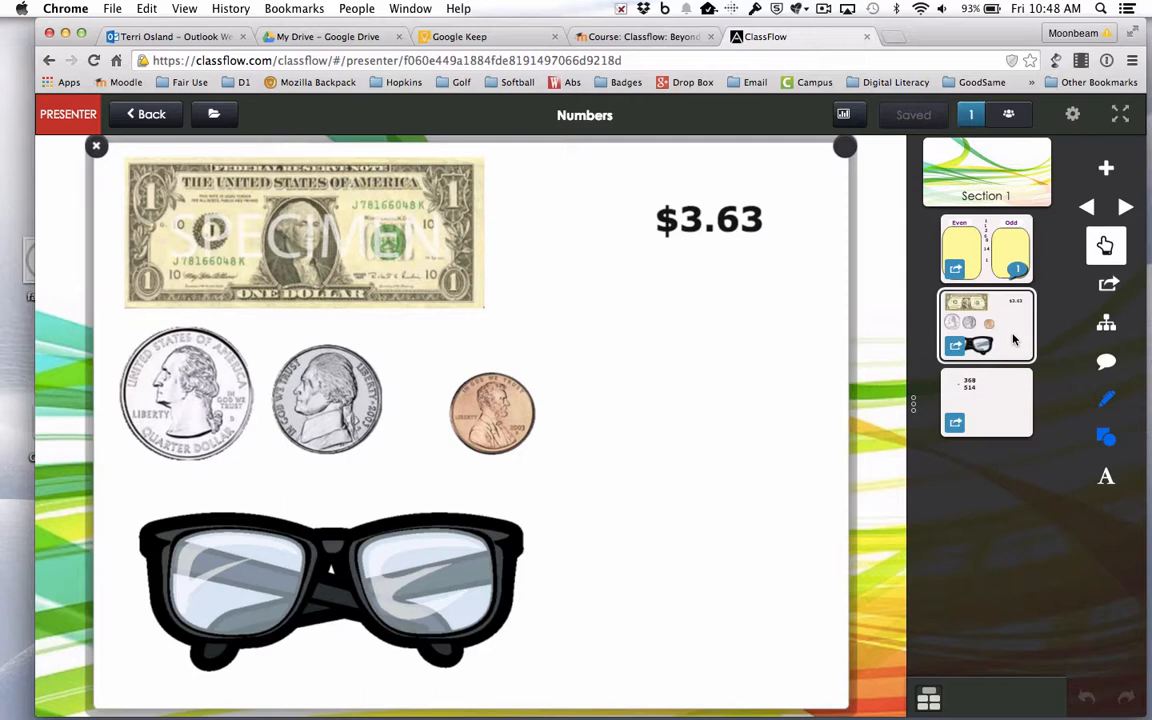
mouse_move(504, 412)
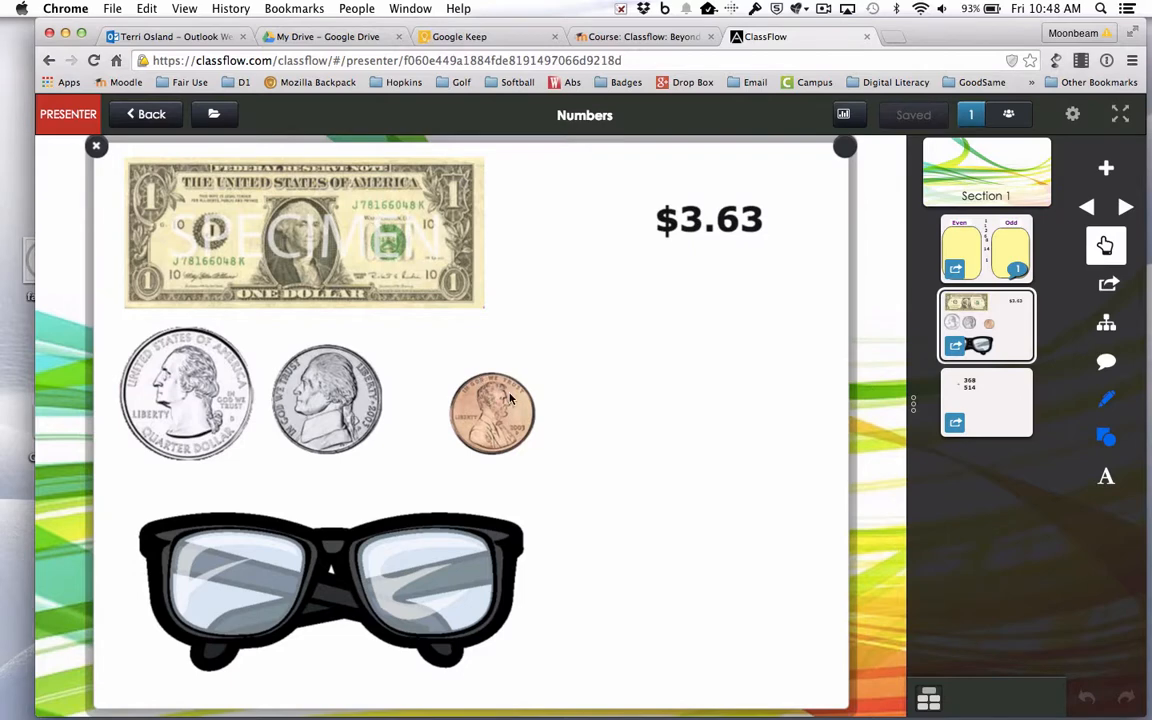
mouse_move(636, 384)
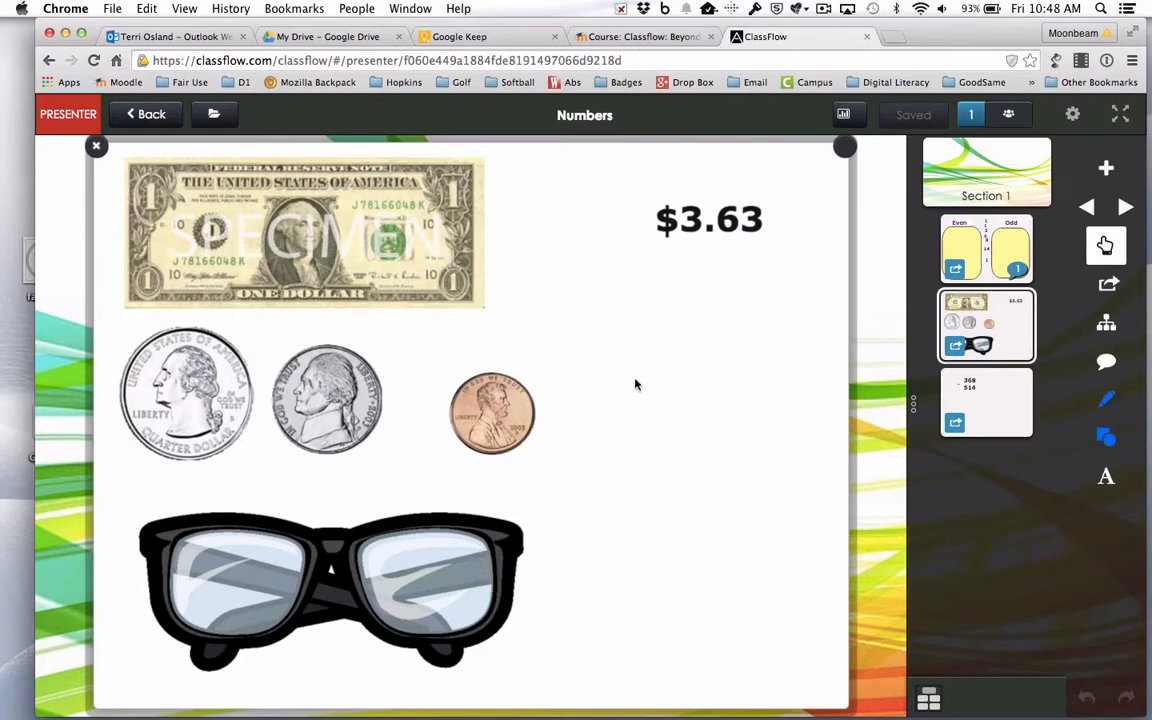
mouse_move(644, 384)
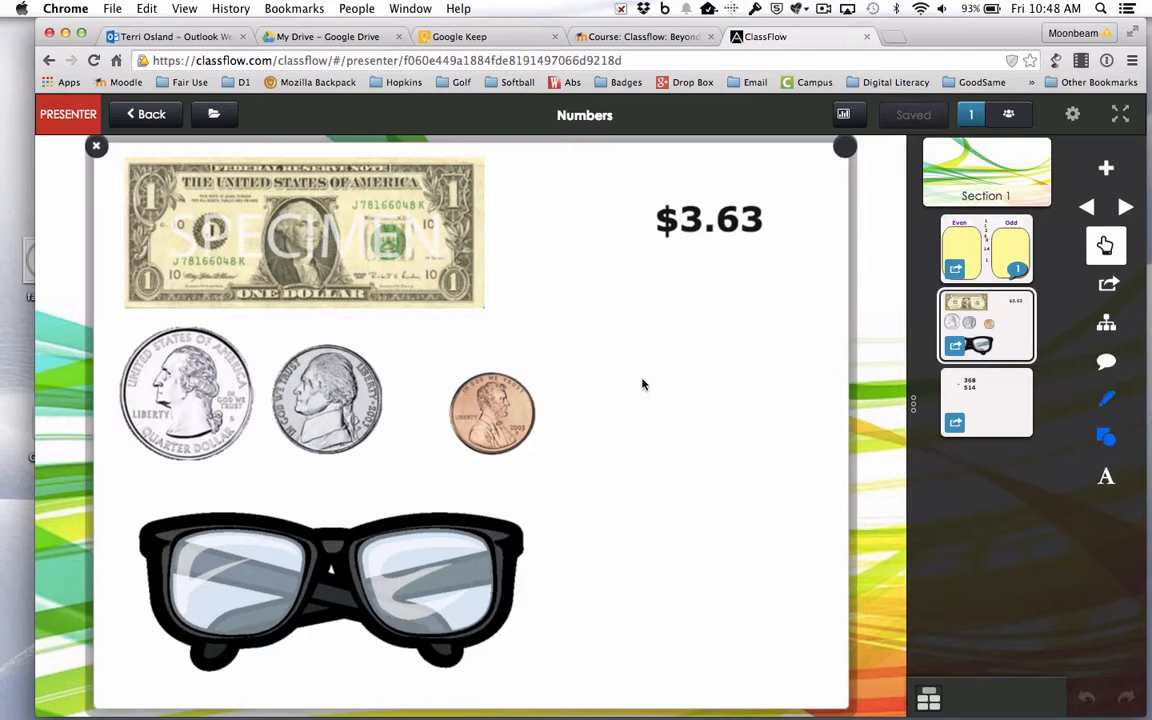
mouse_move(410, 374)
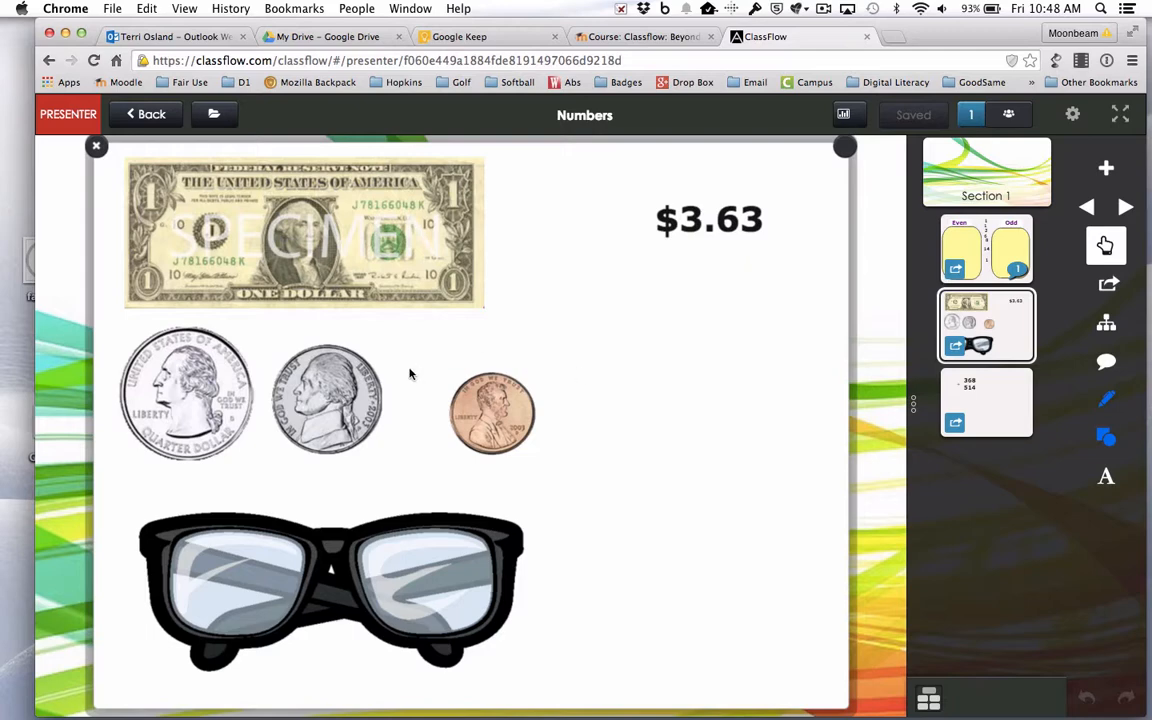
mouse_move(444, 338)
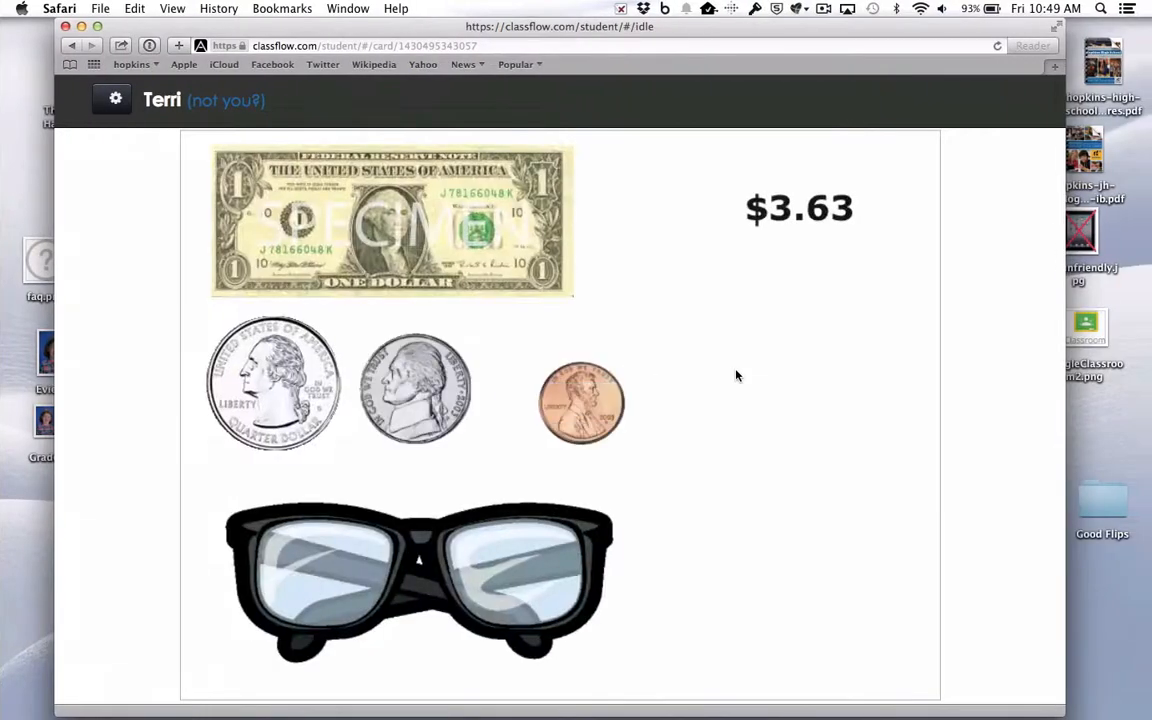
mouse_move(578, 302)
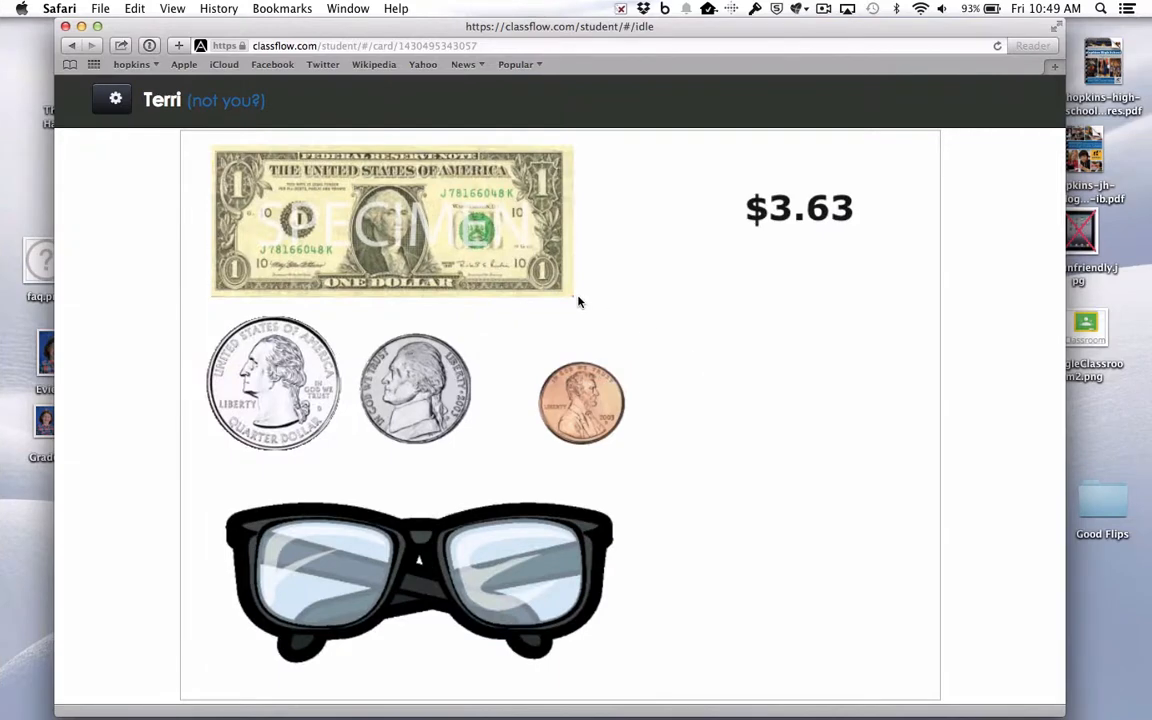
mouse_move(468, 252)
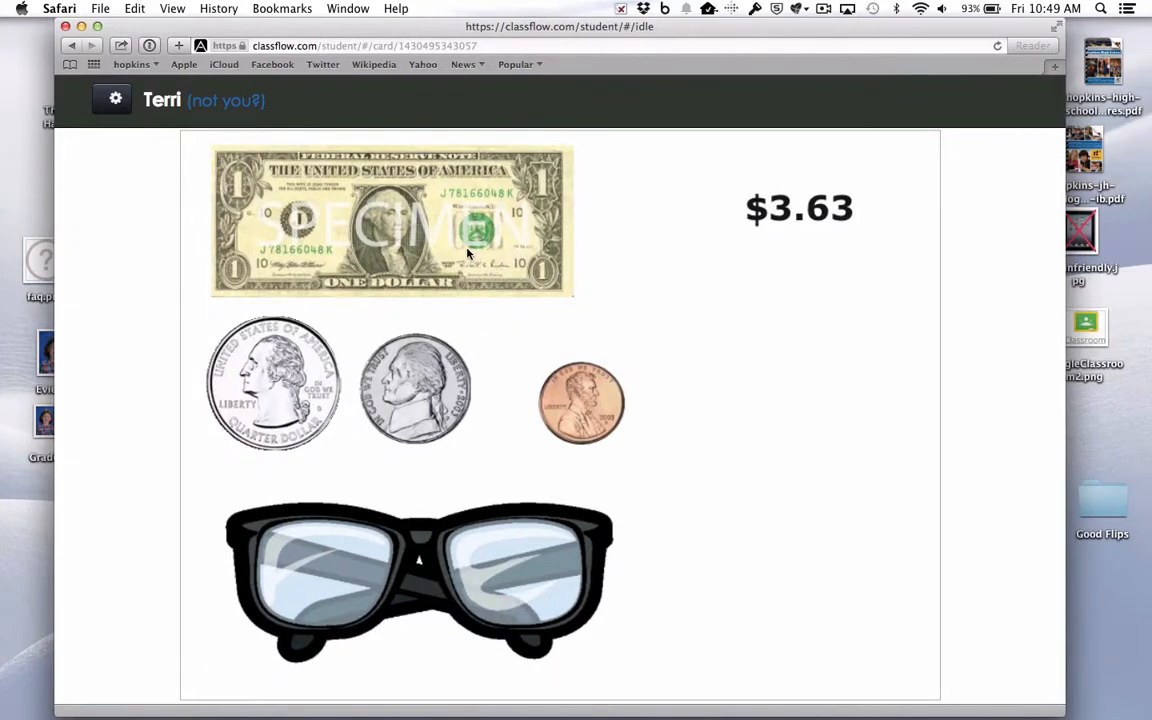
mouse_move(440, 244)
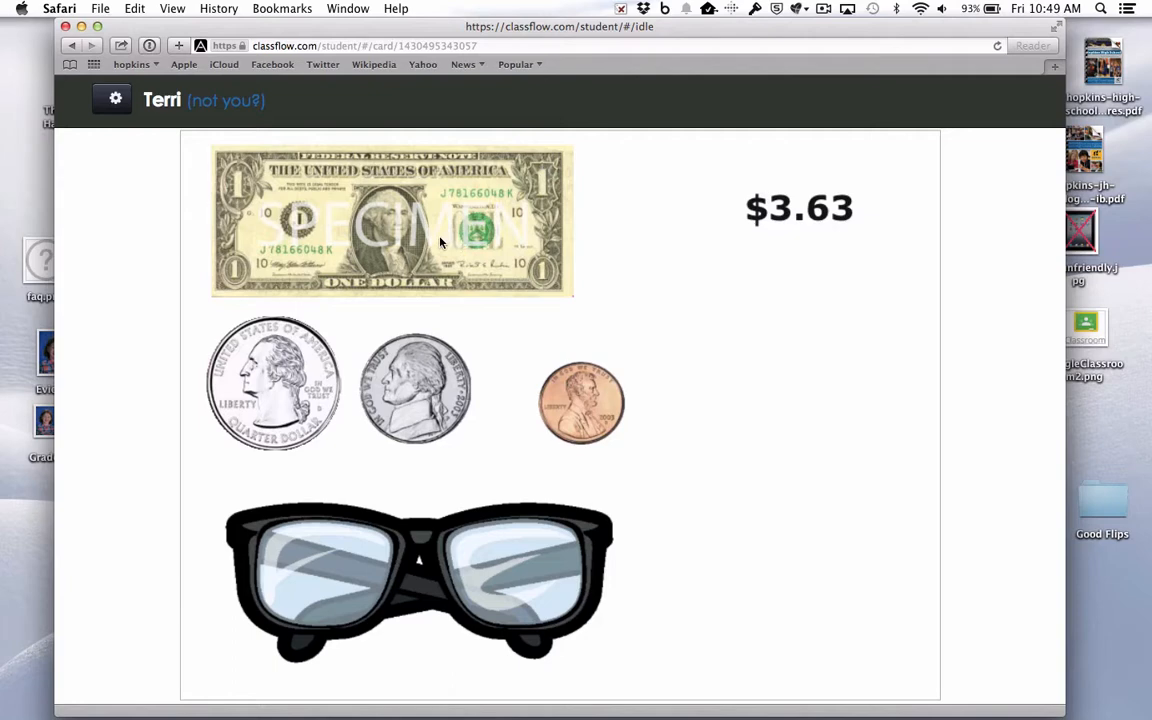
As the student, copy the dollar bill, quarter and nickel and place the copies beside the total.
left_click(390, 220)
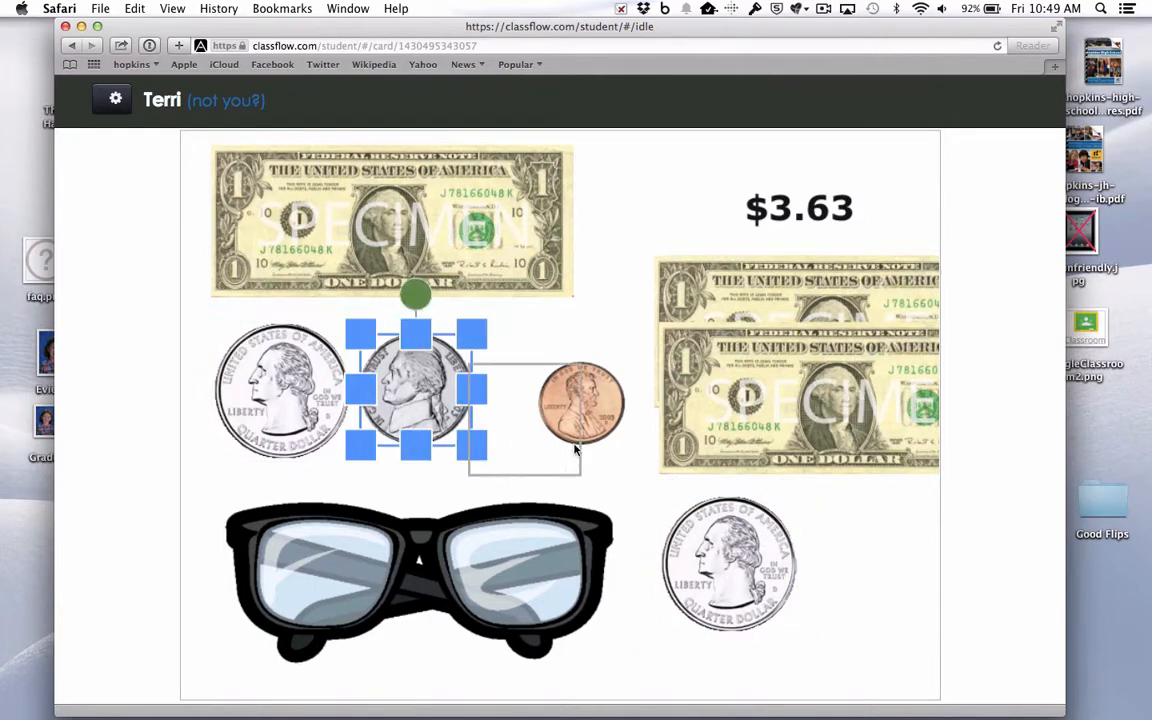
left_click_drag(416, 390, 820, 570)
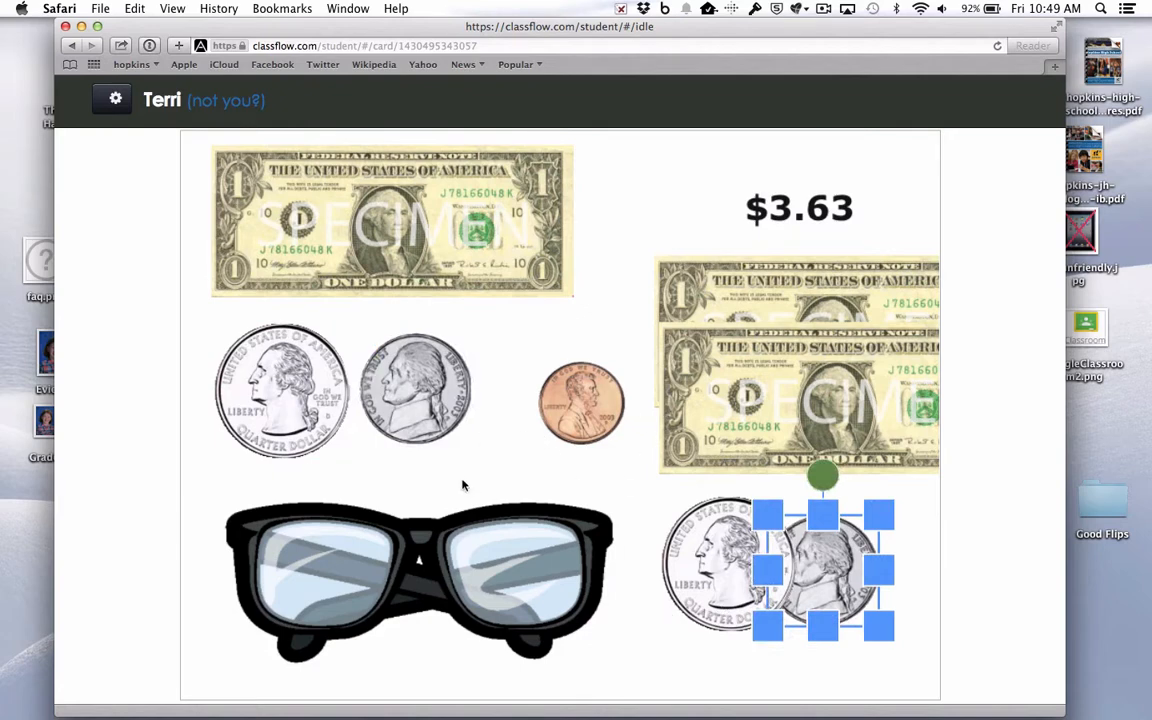
mouse_move(476, 506)
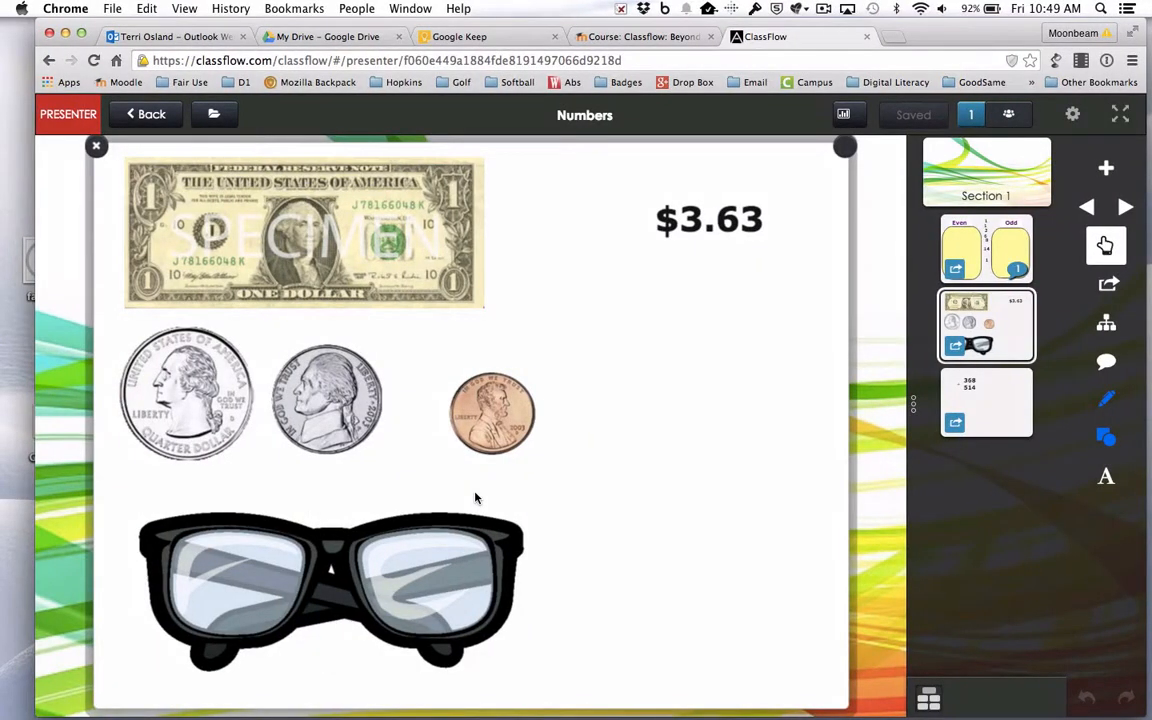
mouse_move(508, 464)
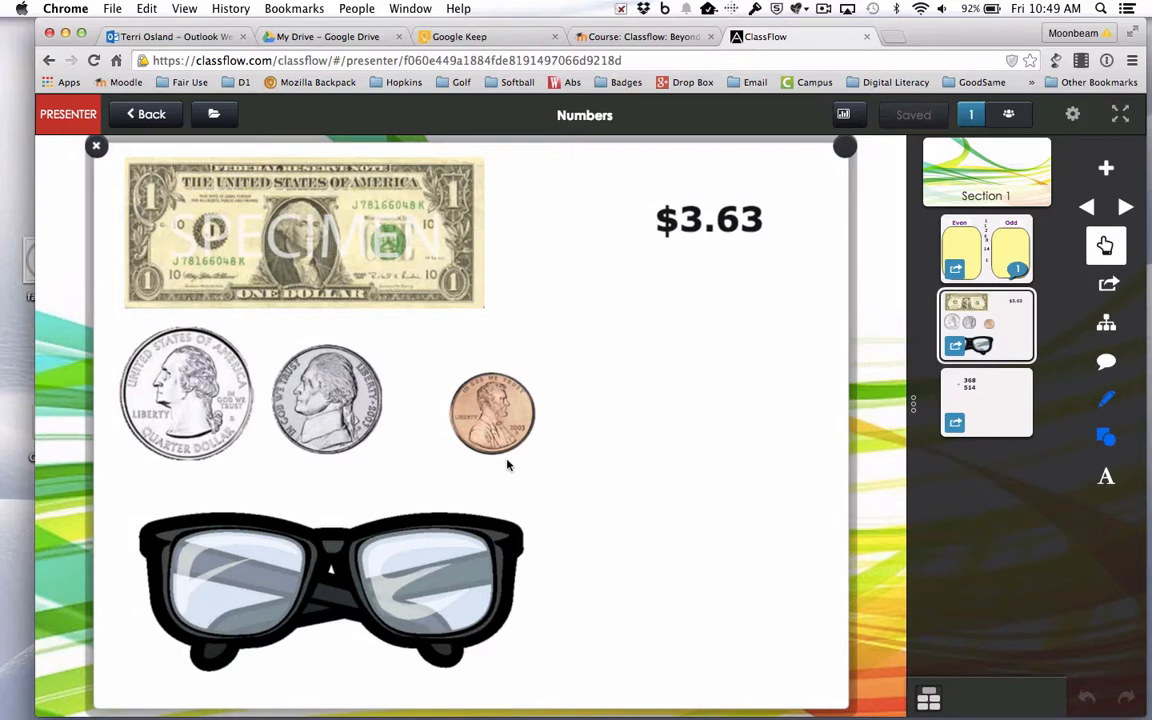
mouse_move(560, 460)
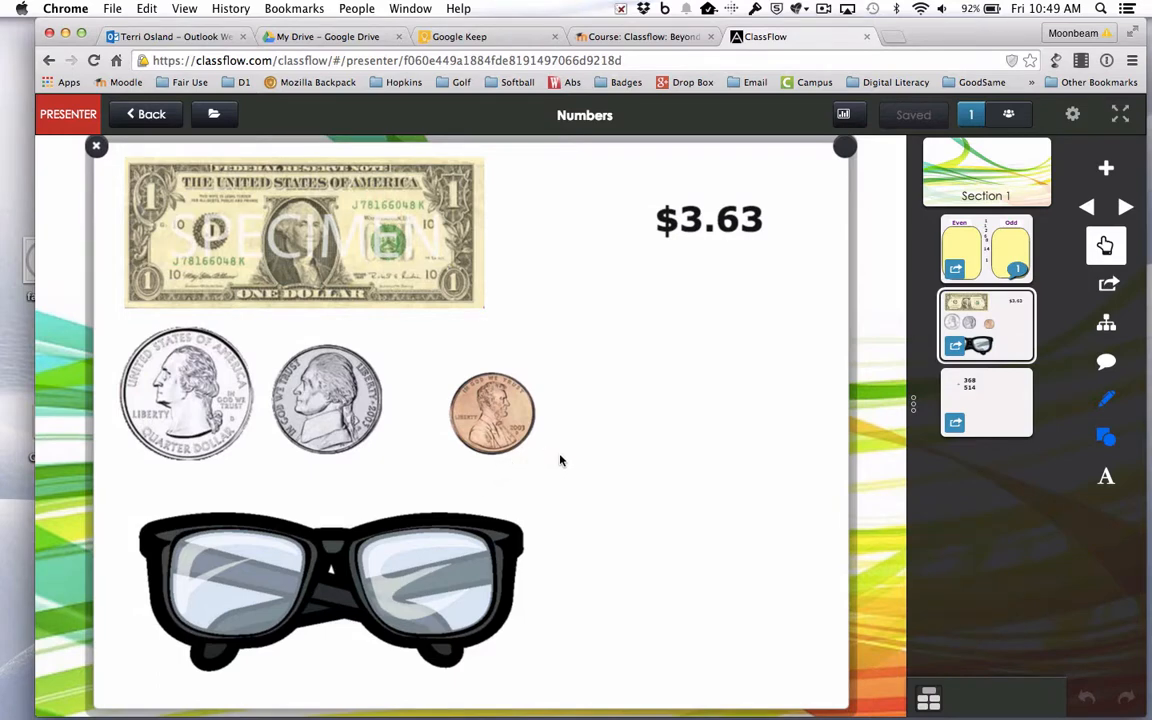
mouse_move(572, 476)
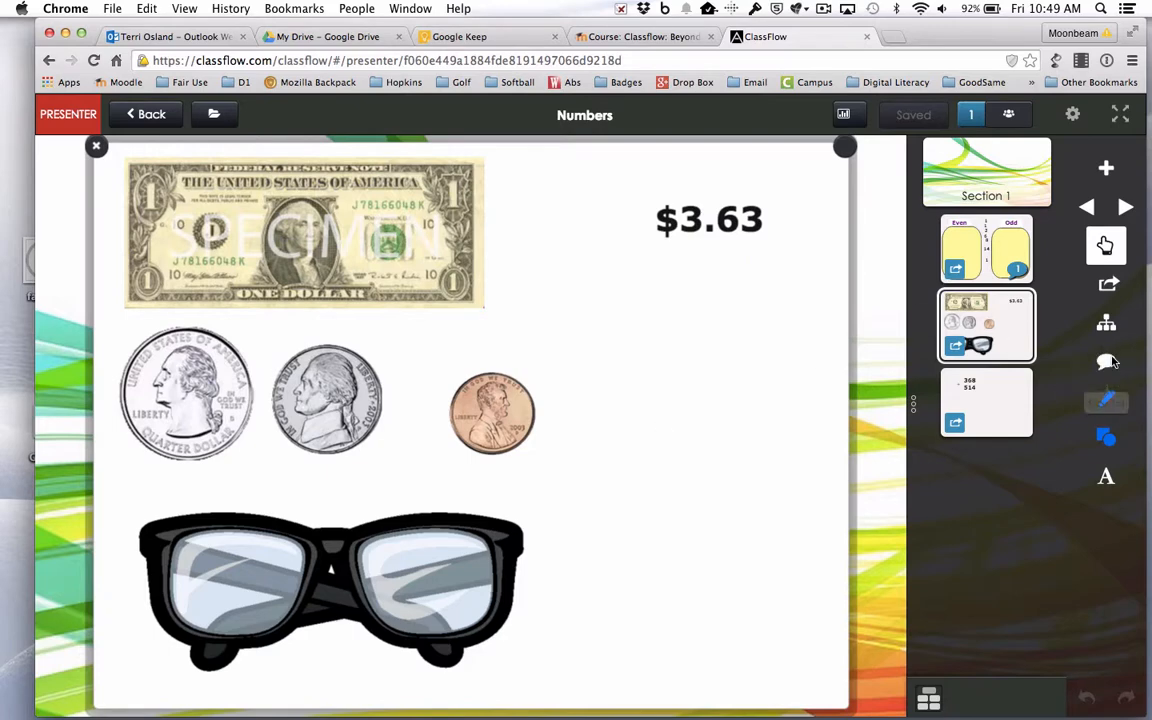
mouse_move(1106, 362)
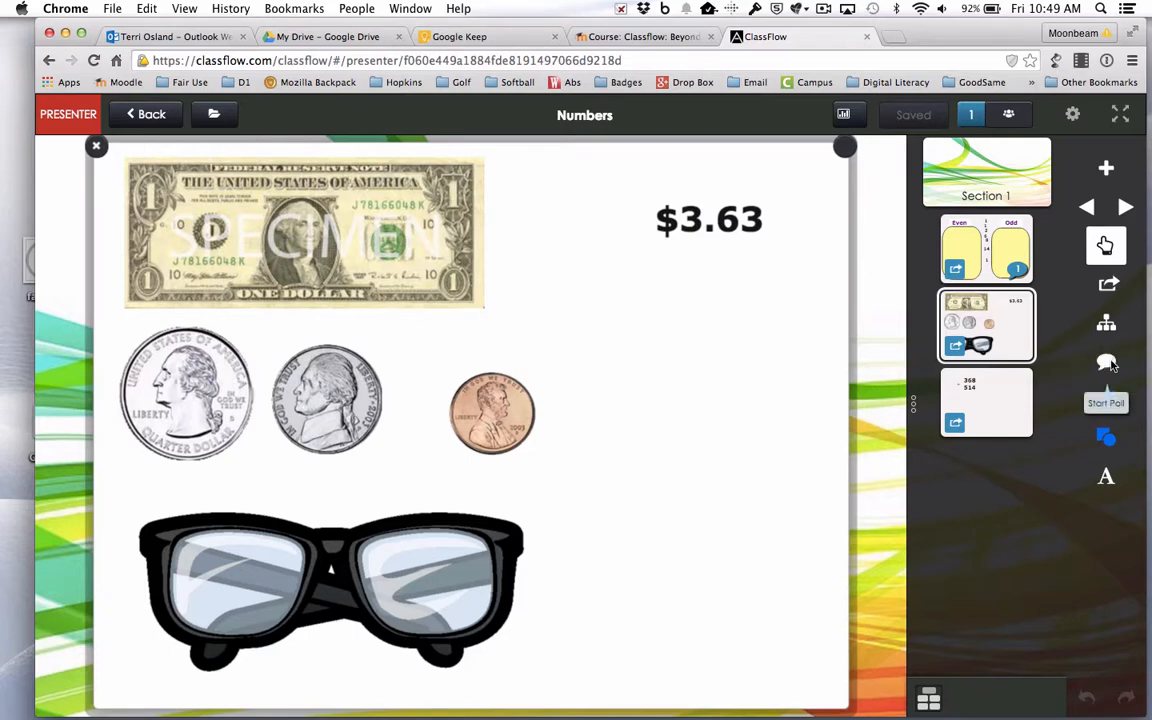
Start a poll on the money card from the presenter toolbar.
left_click(1106, 362)
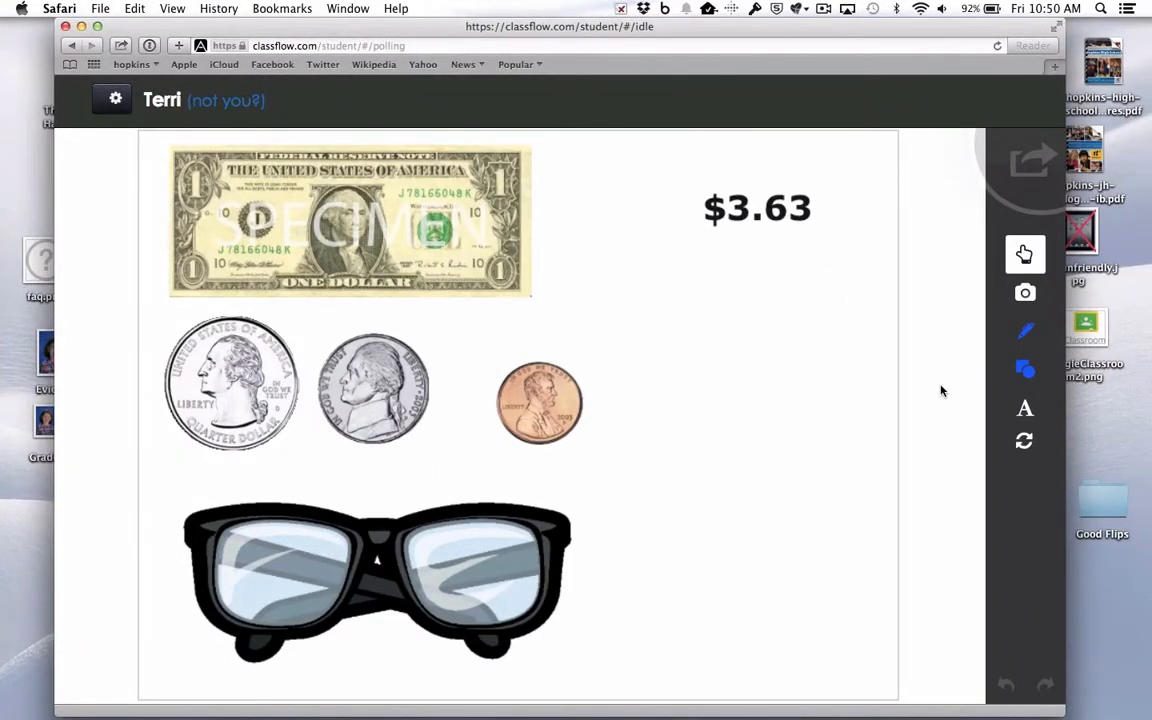
mouse_move(976, 412)
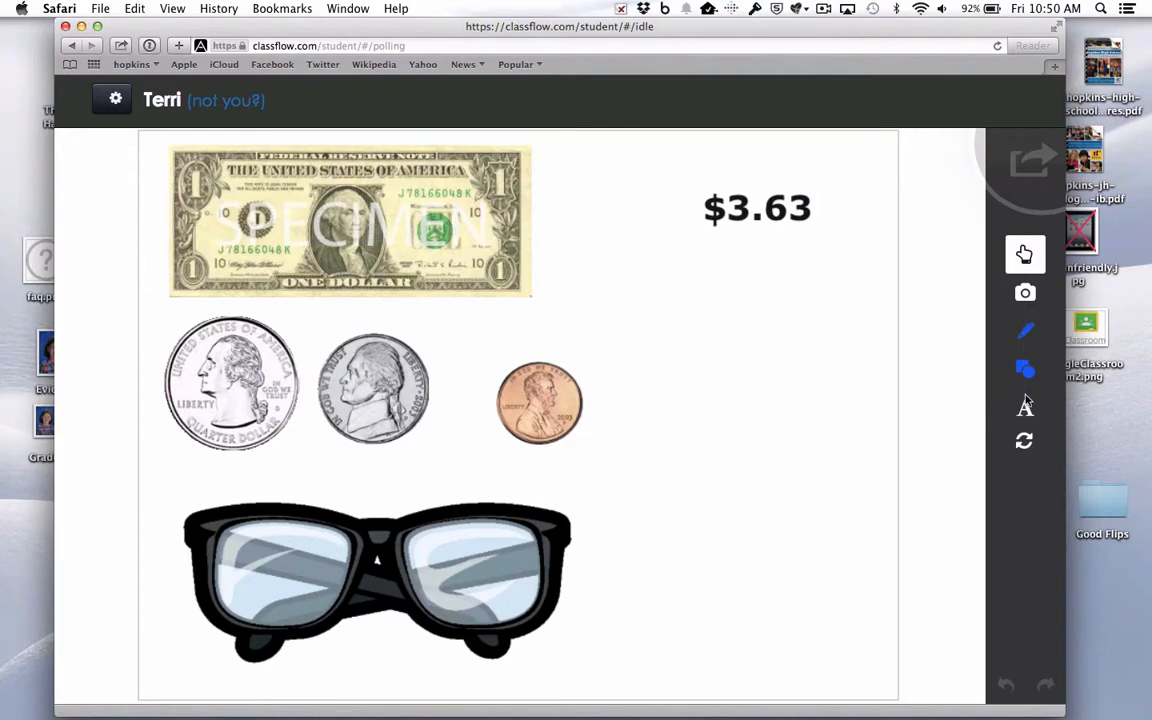
mouse_move(1024, 432)
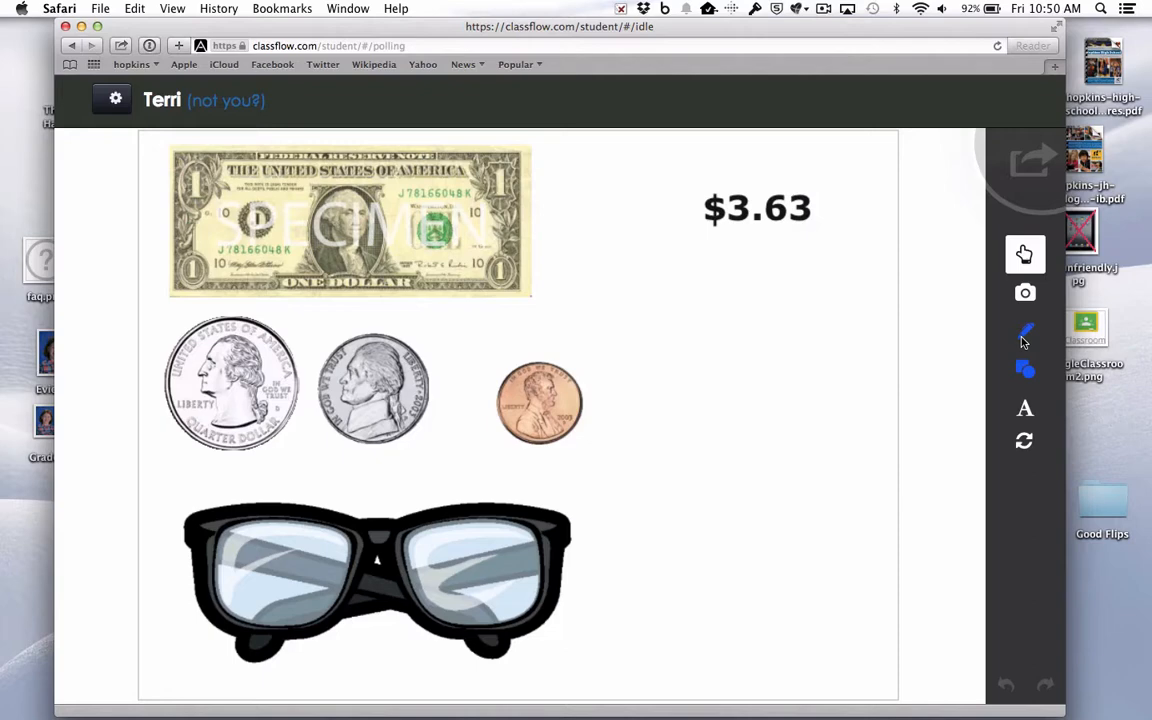
mouse_move(398, 216)
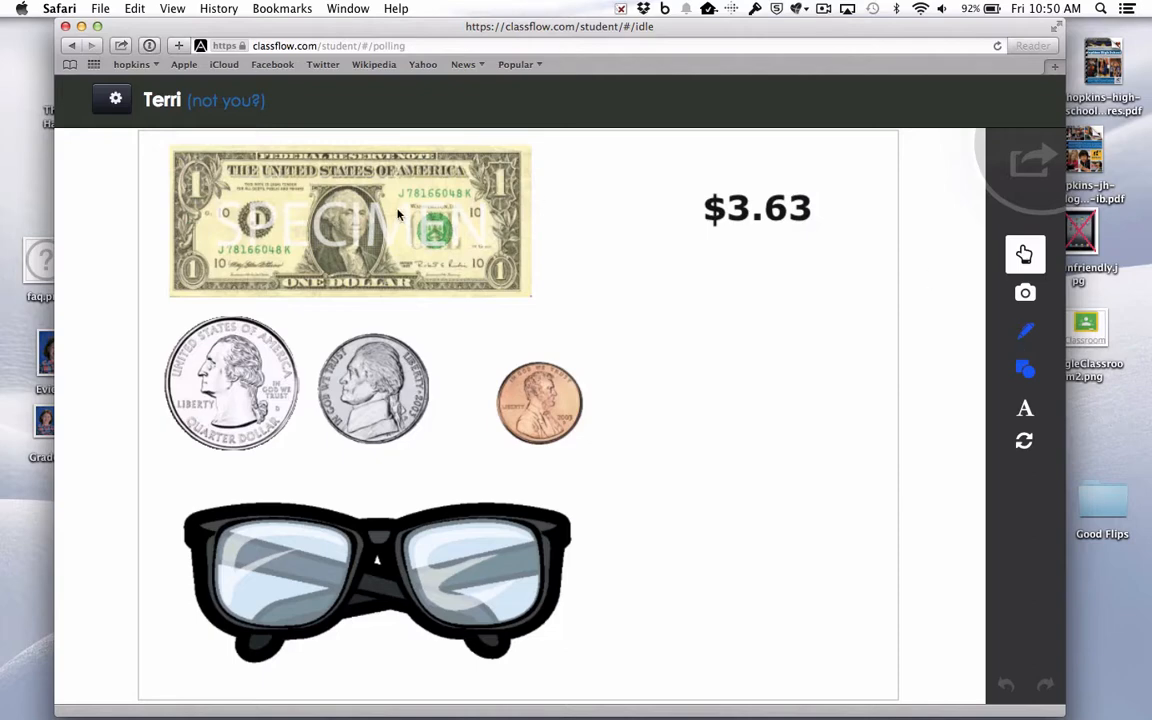
As the student, handwrite 3 on the dollar, 2 on quarter and nickel, 3 on the penny and submit.
left_click(350, 220)
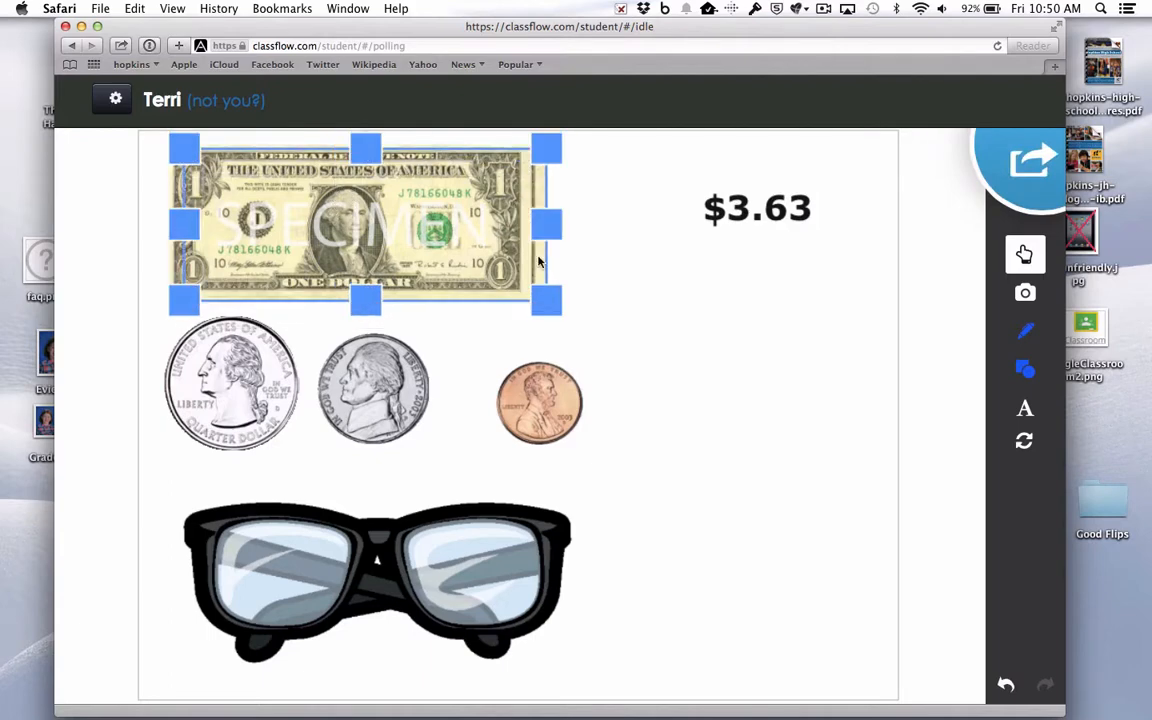
mouse_move(1024, 332)
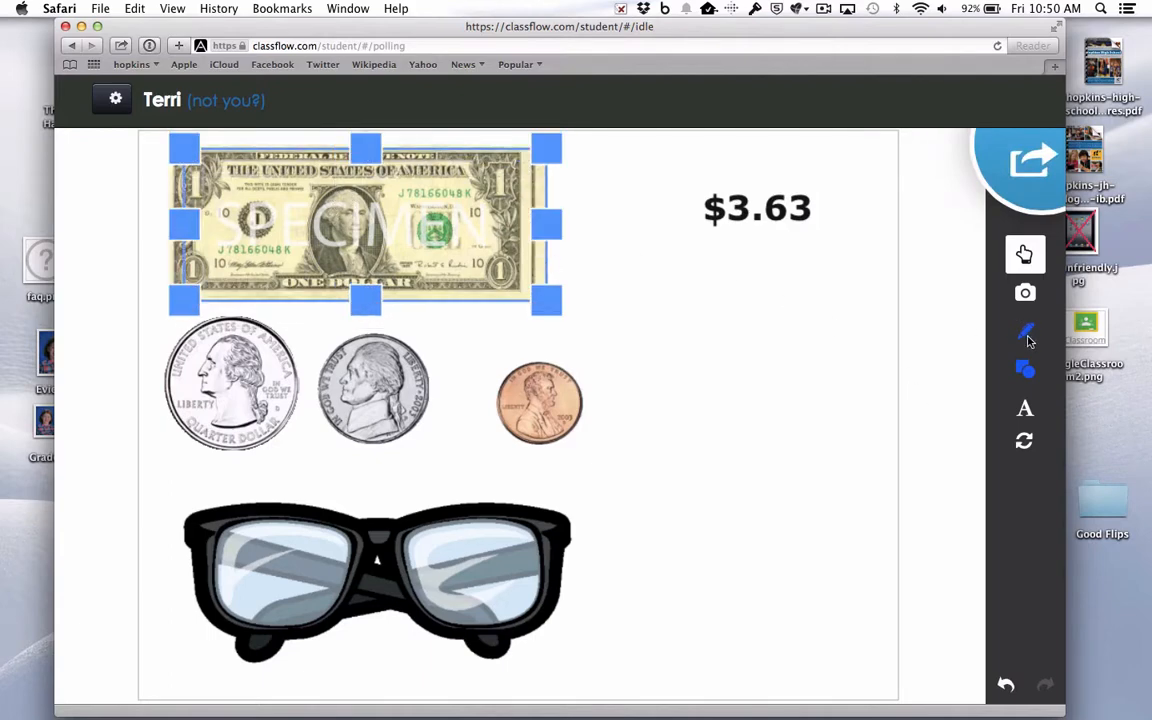
left_click(1024, 332)
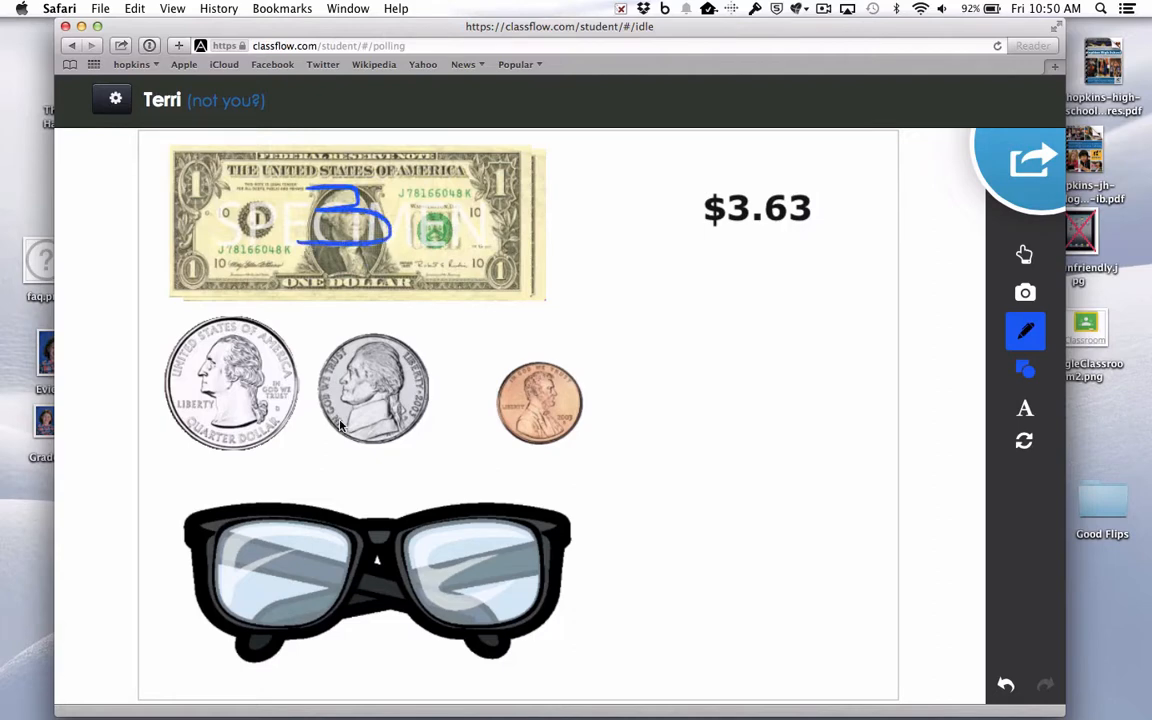
left_click_drag(216, 360, 260, 414)
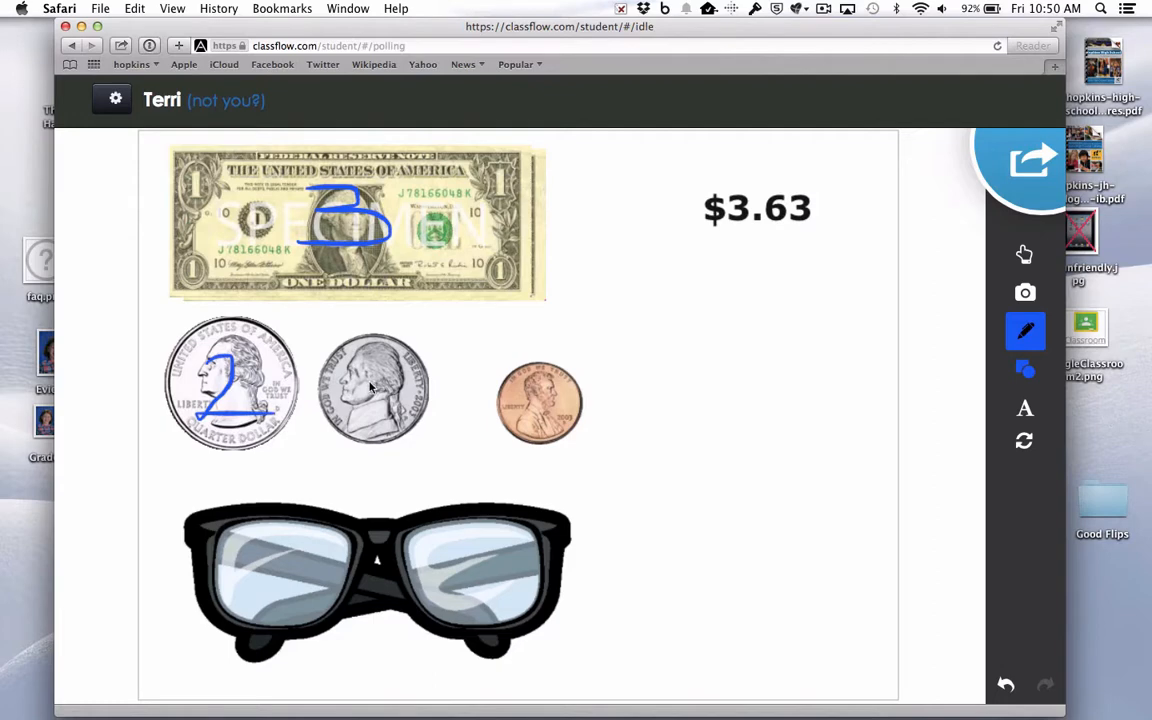
mouse_move(352, 378)
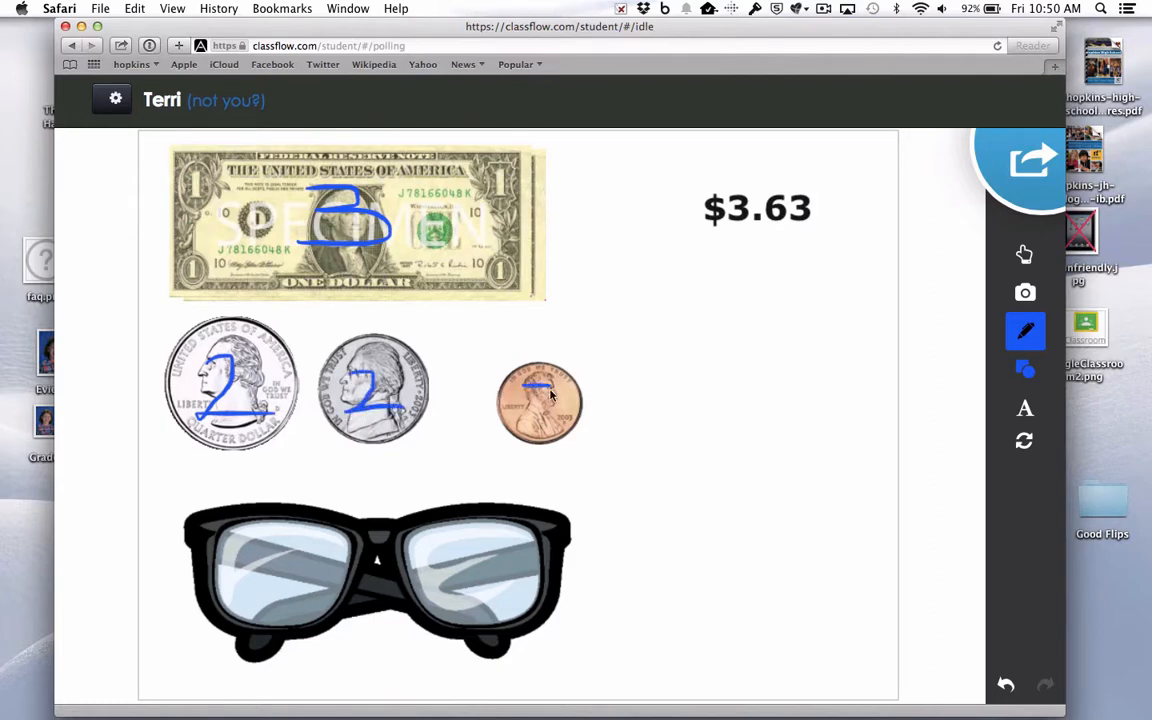
left_click_drag(530, 390, 544, 420)
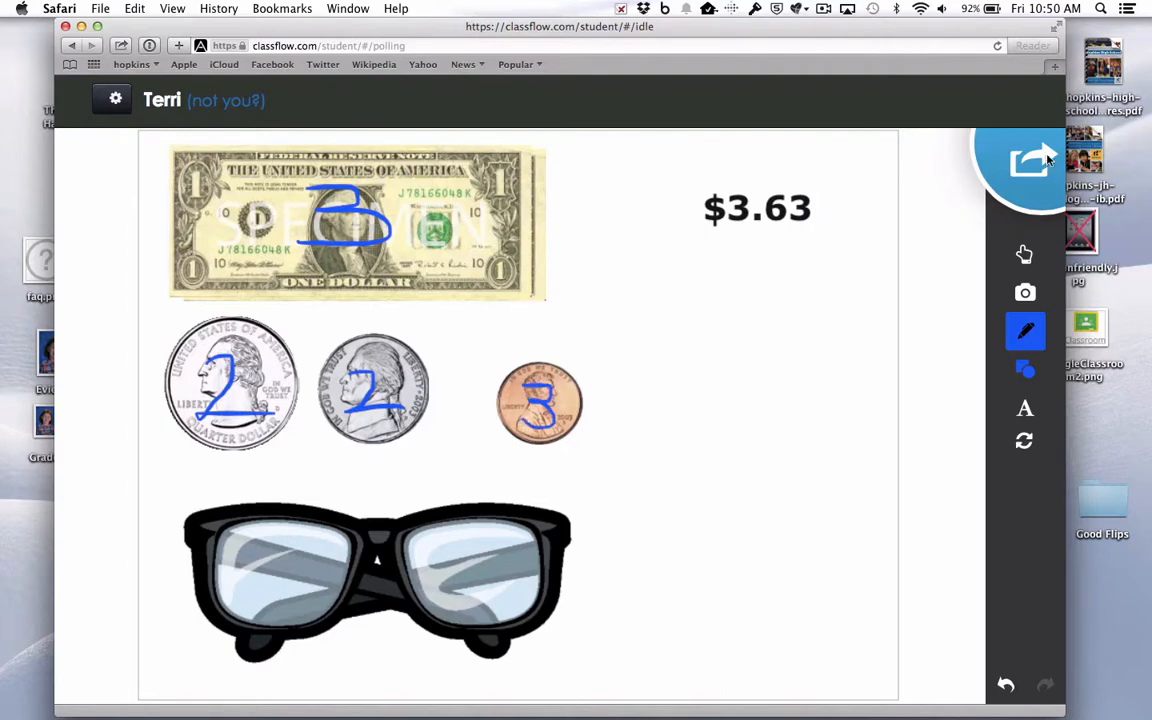
left_click(1028, 160)
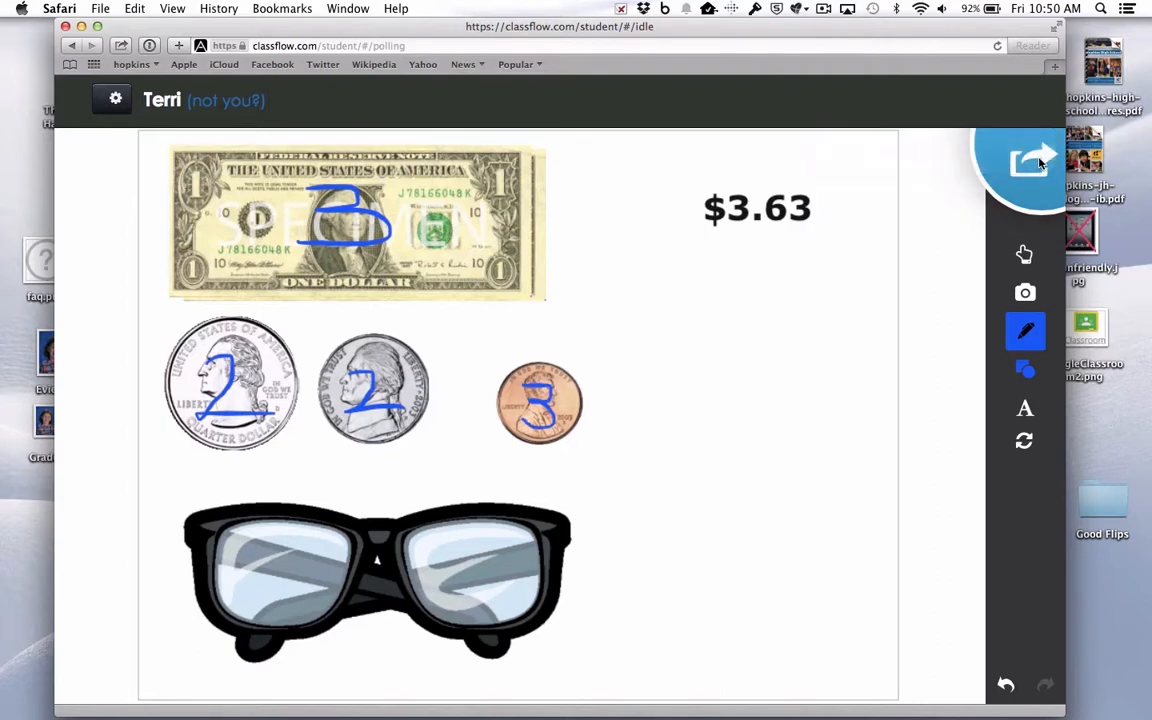
mouse_move(920, 272)
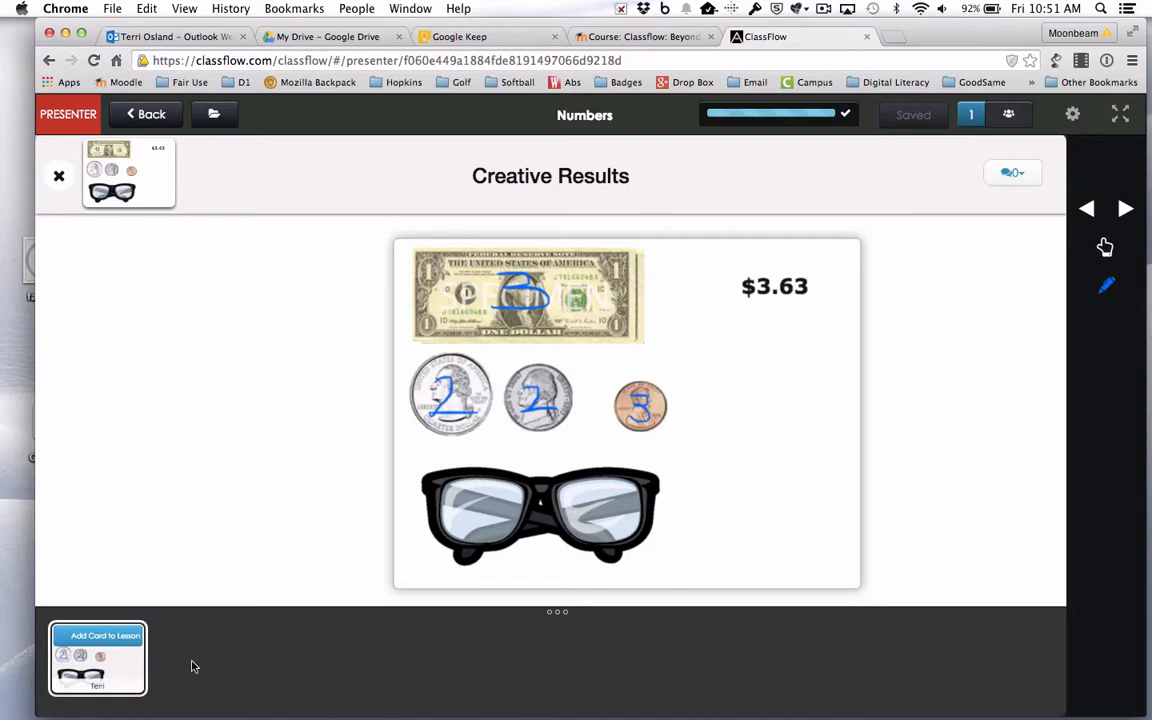
mouse_move(112, 640)
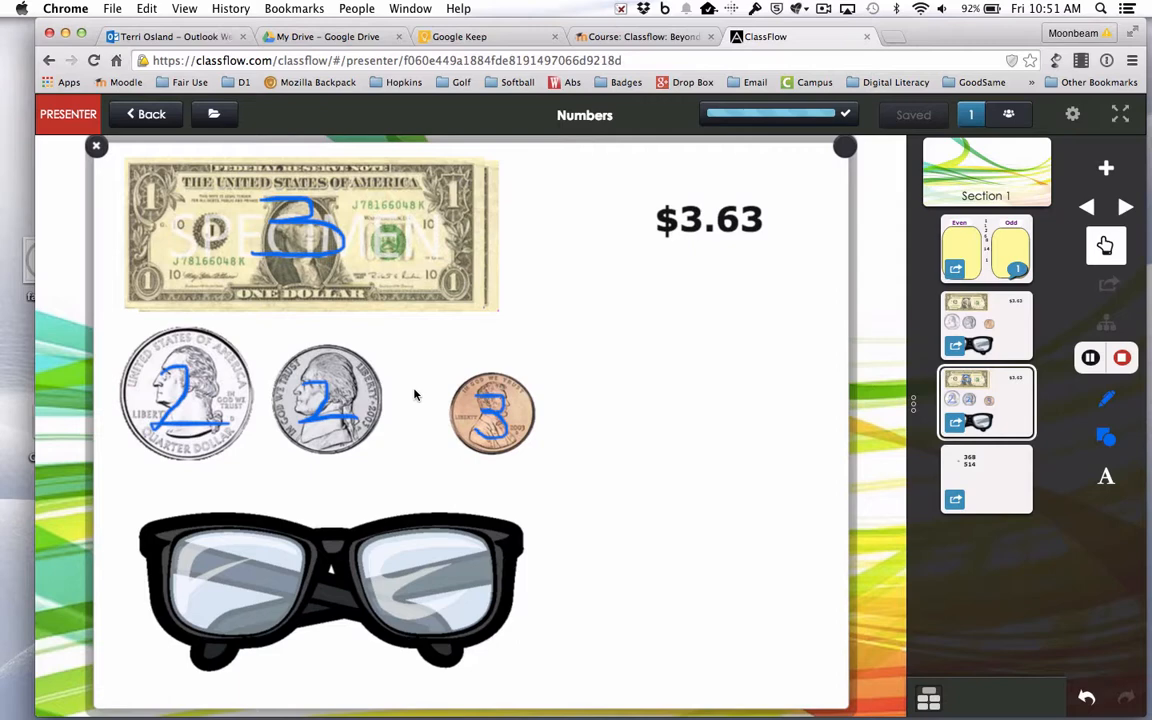
mouse_move(416, 400)
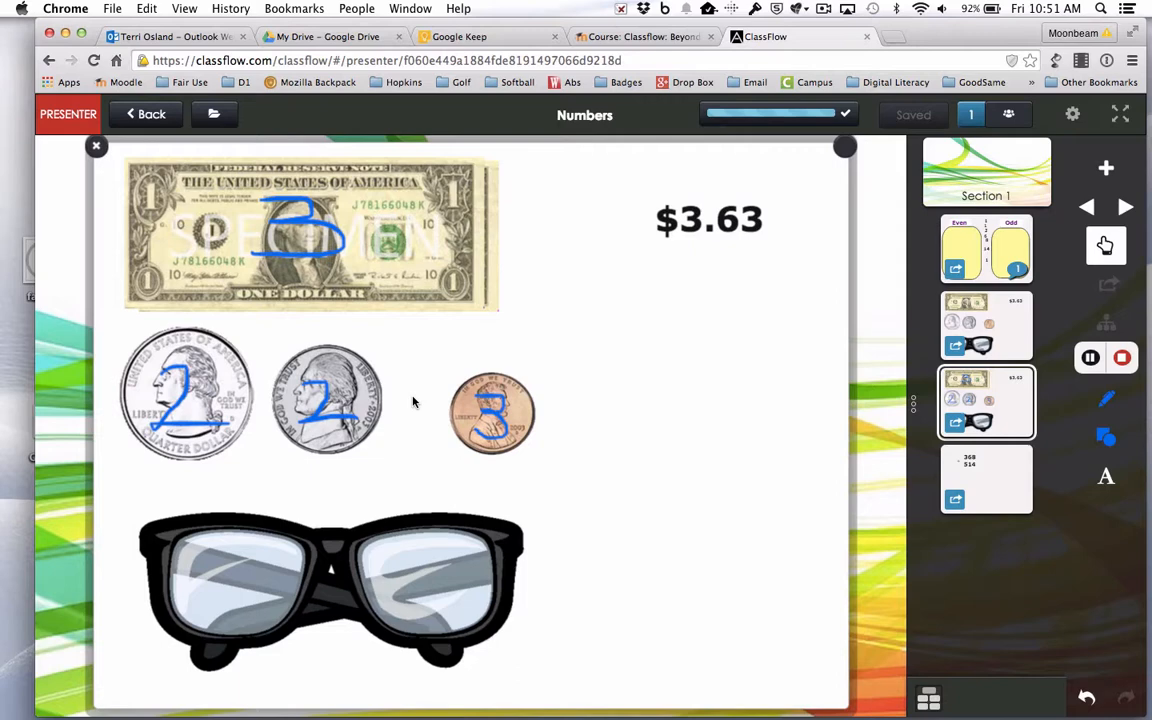